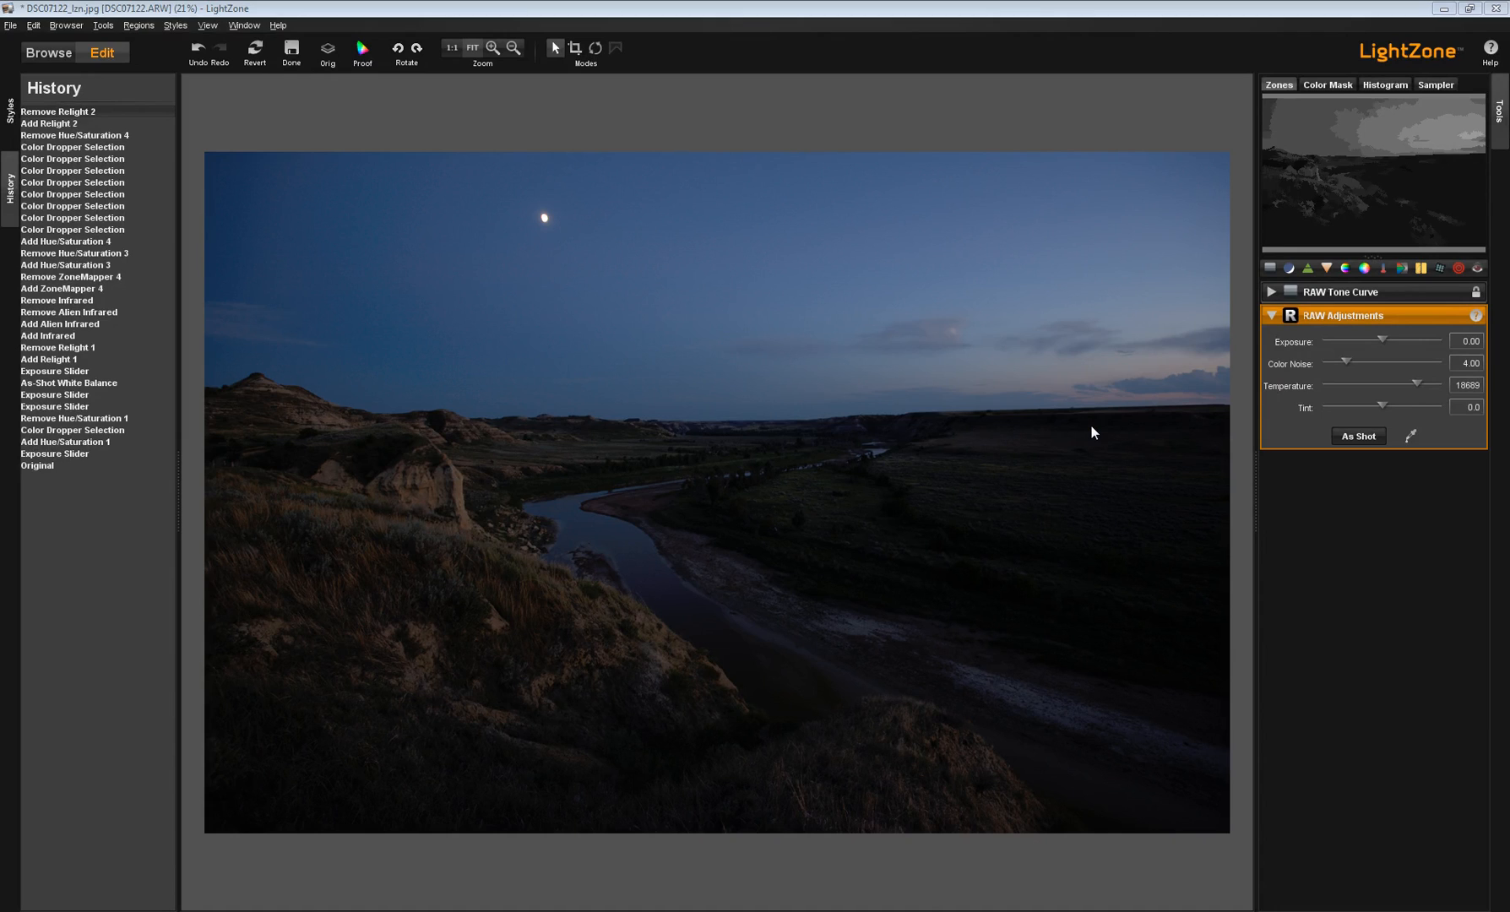
mouse_move(932, 378)
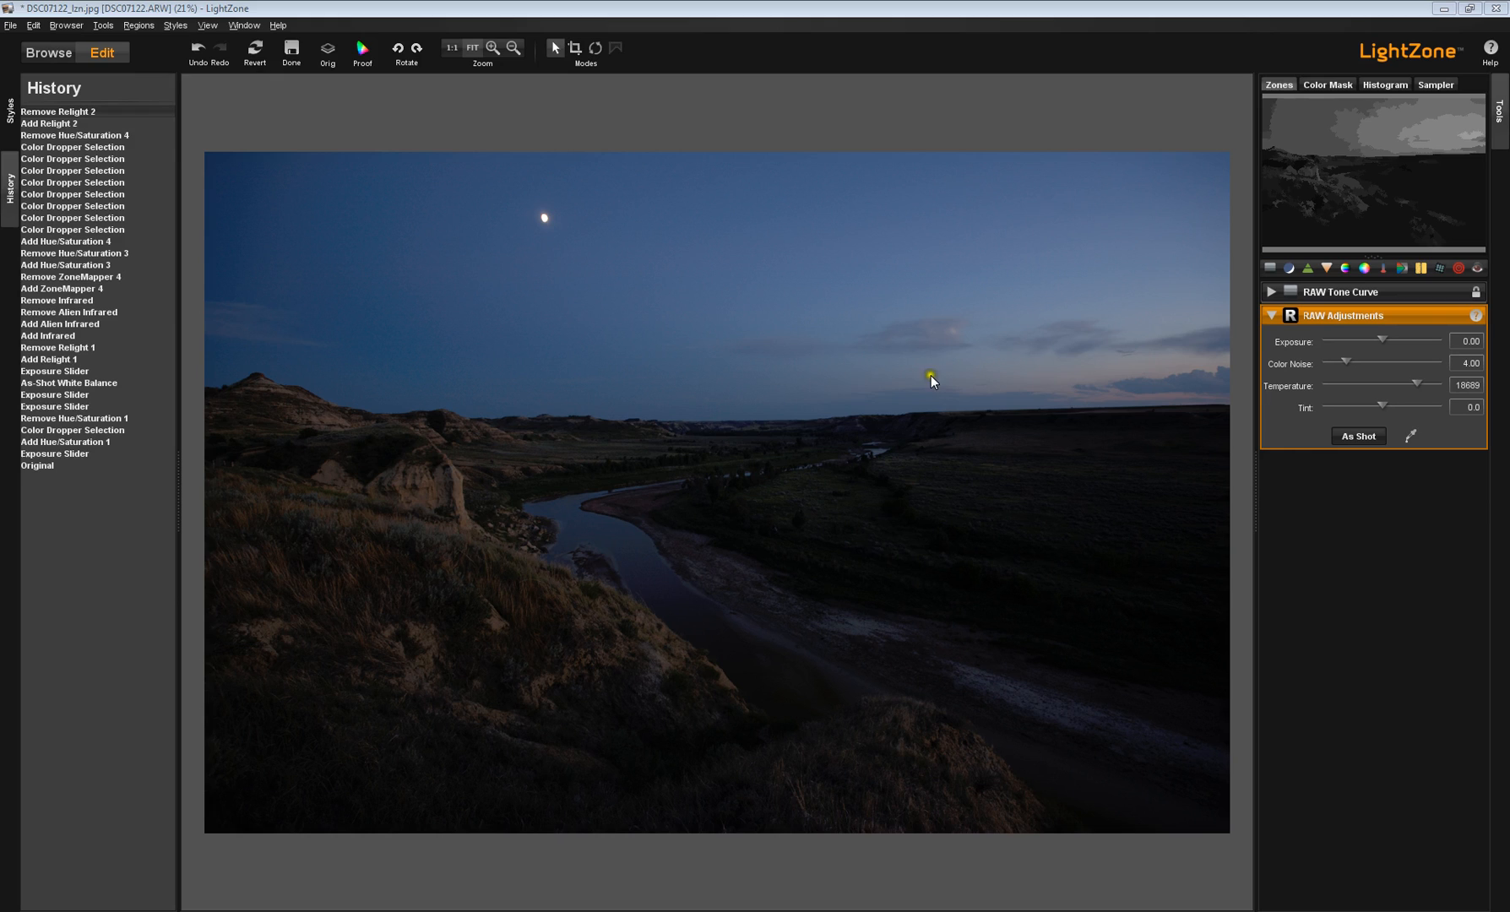
mouse_move(1010, 292)
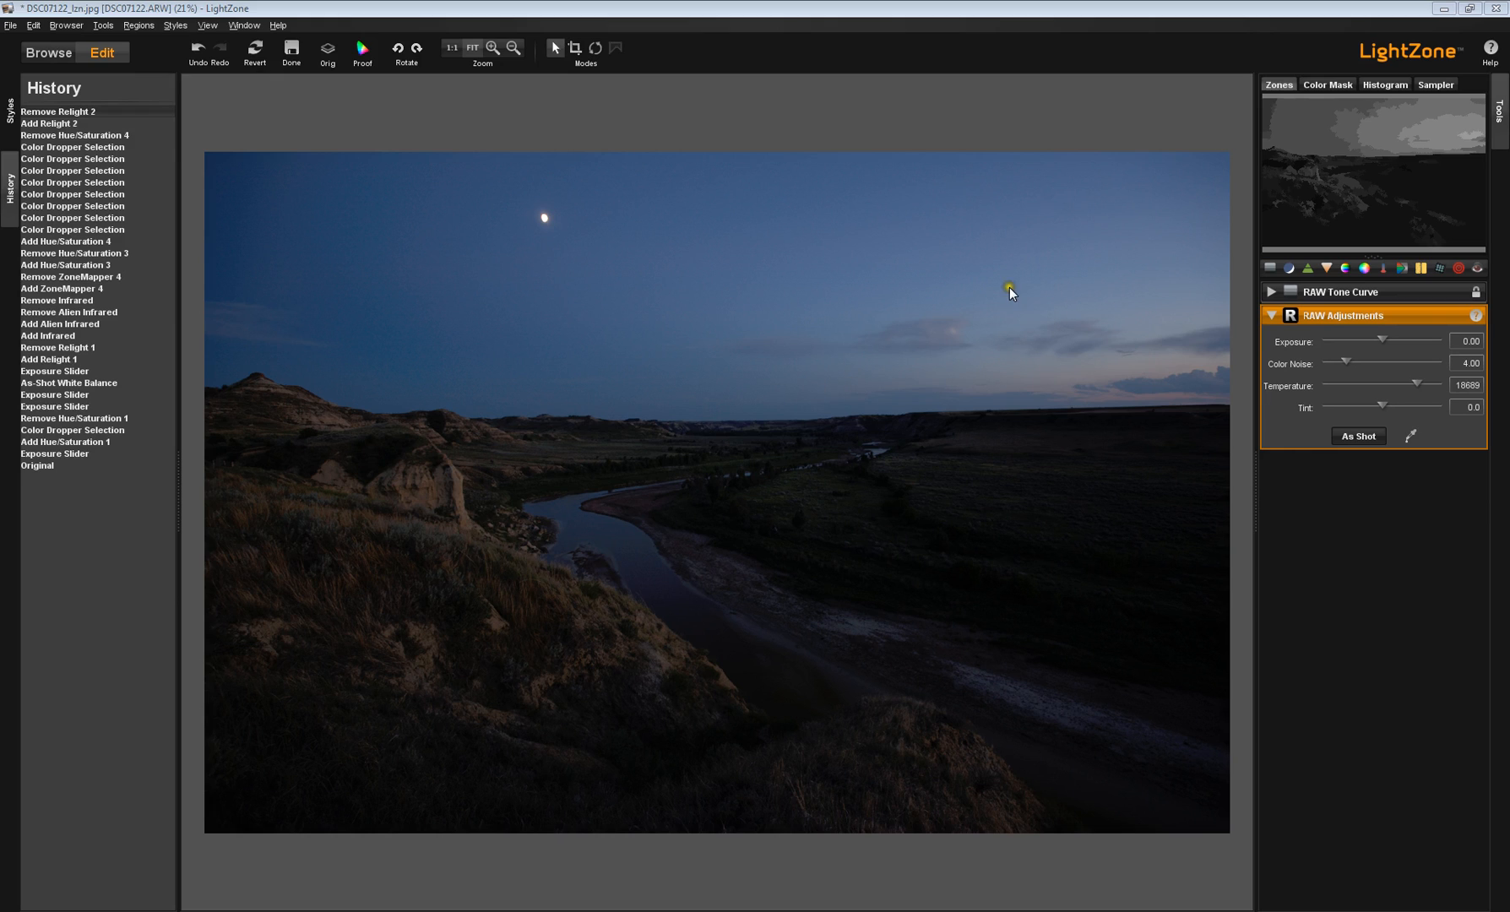
mouse_move(1275, 214)
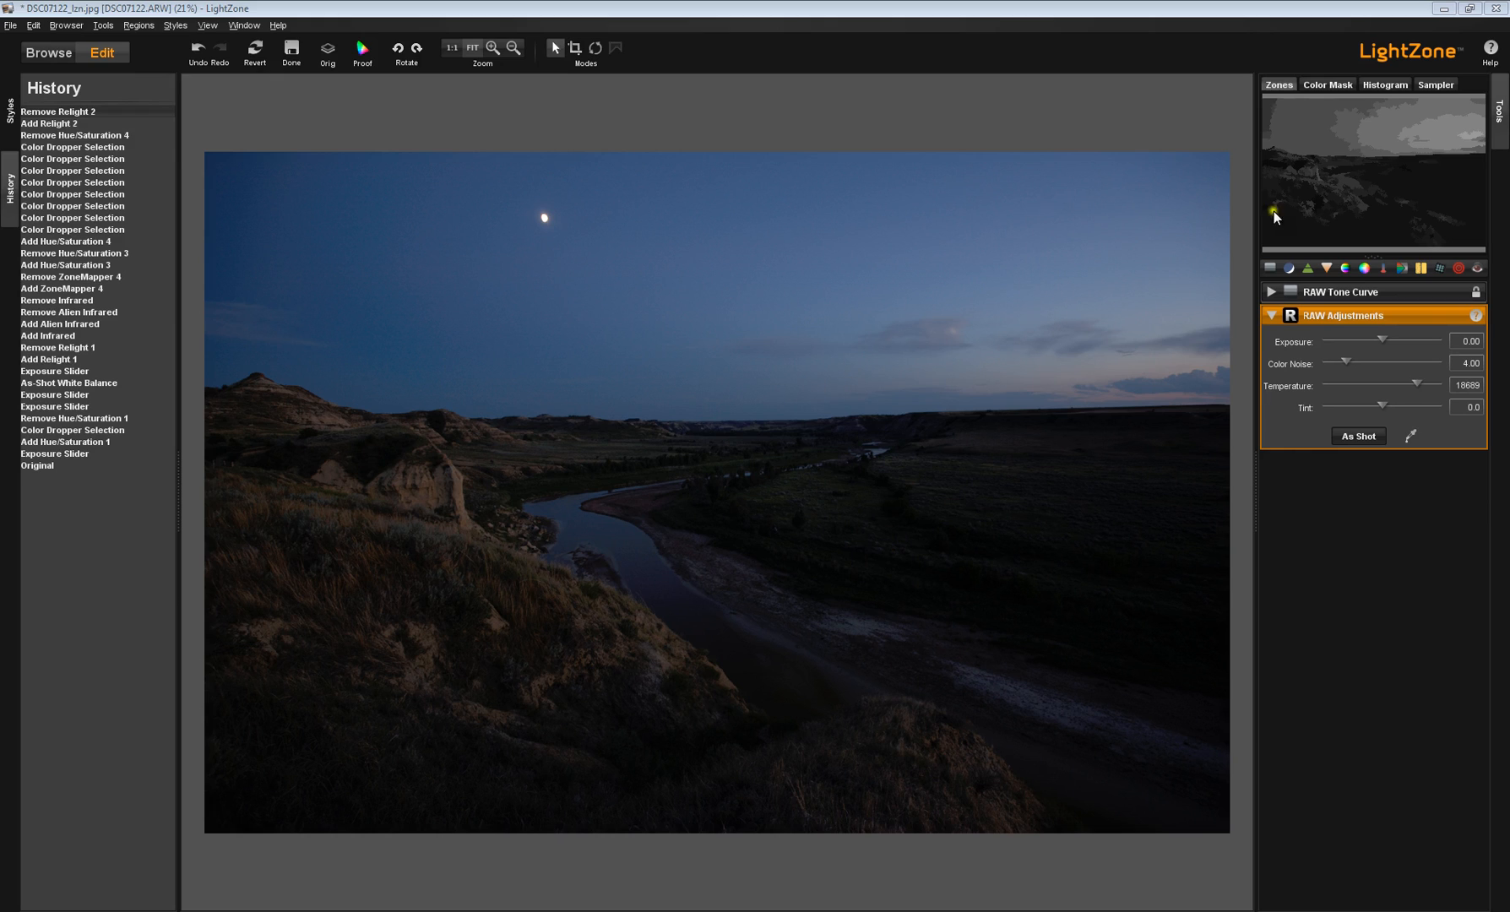
mouse_move(1340, 660)
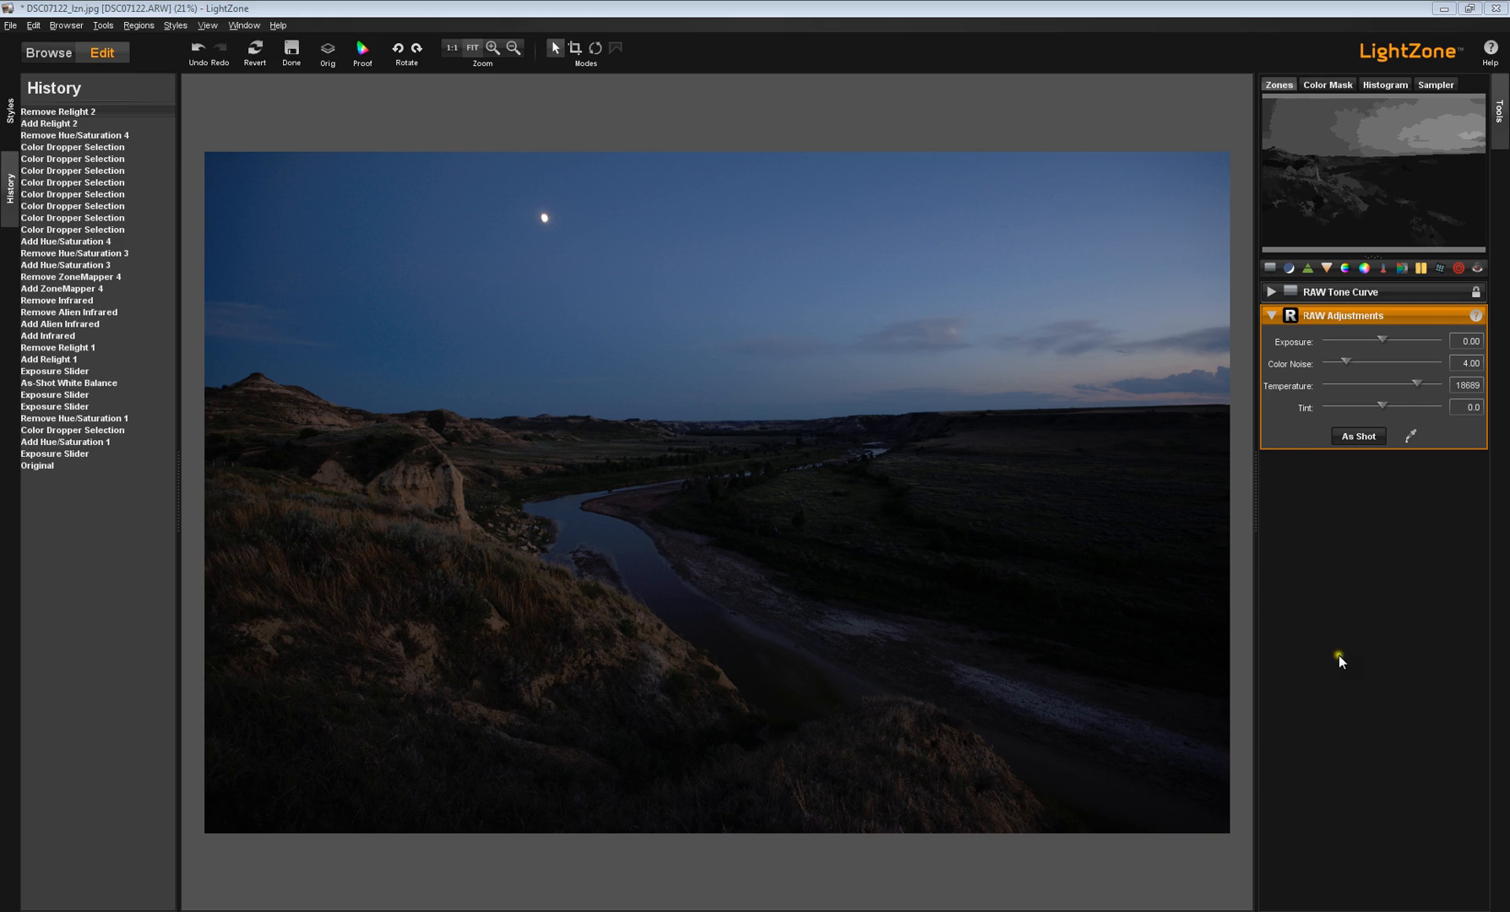
mouse_move(1327, 767)
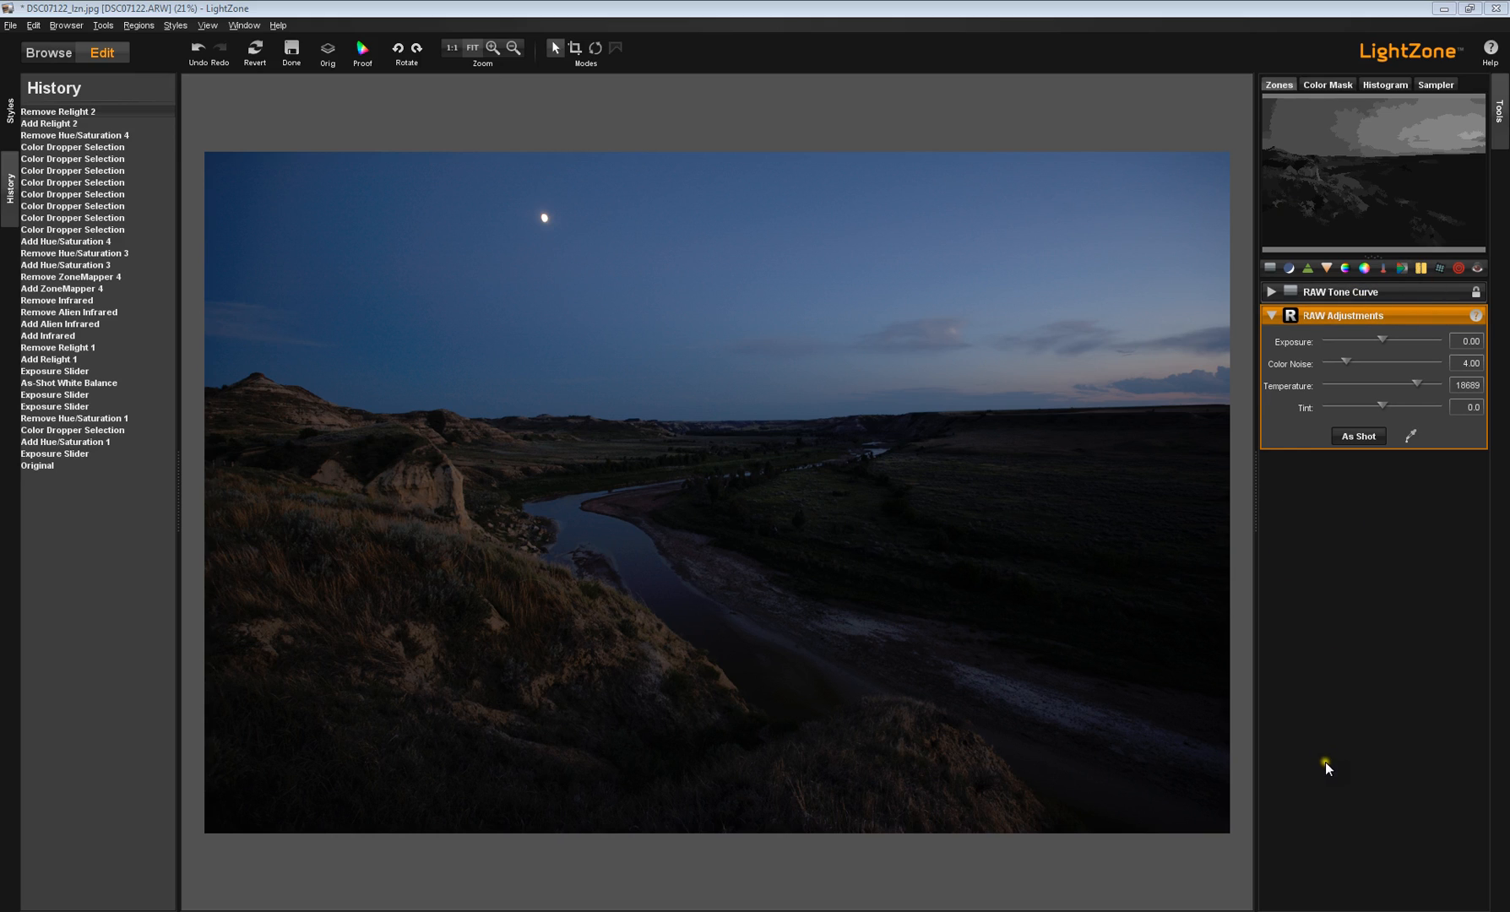
mouse_move(1264, 282)
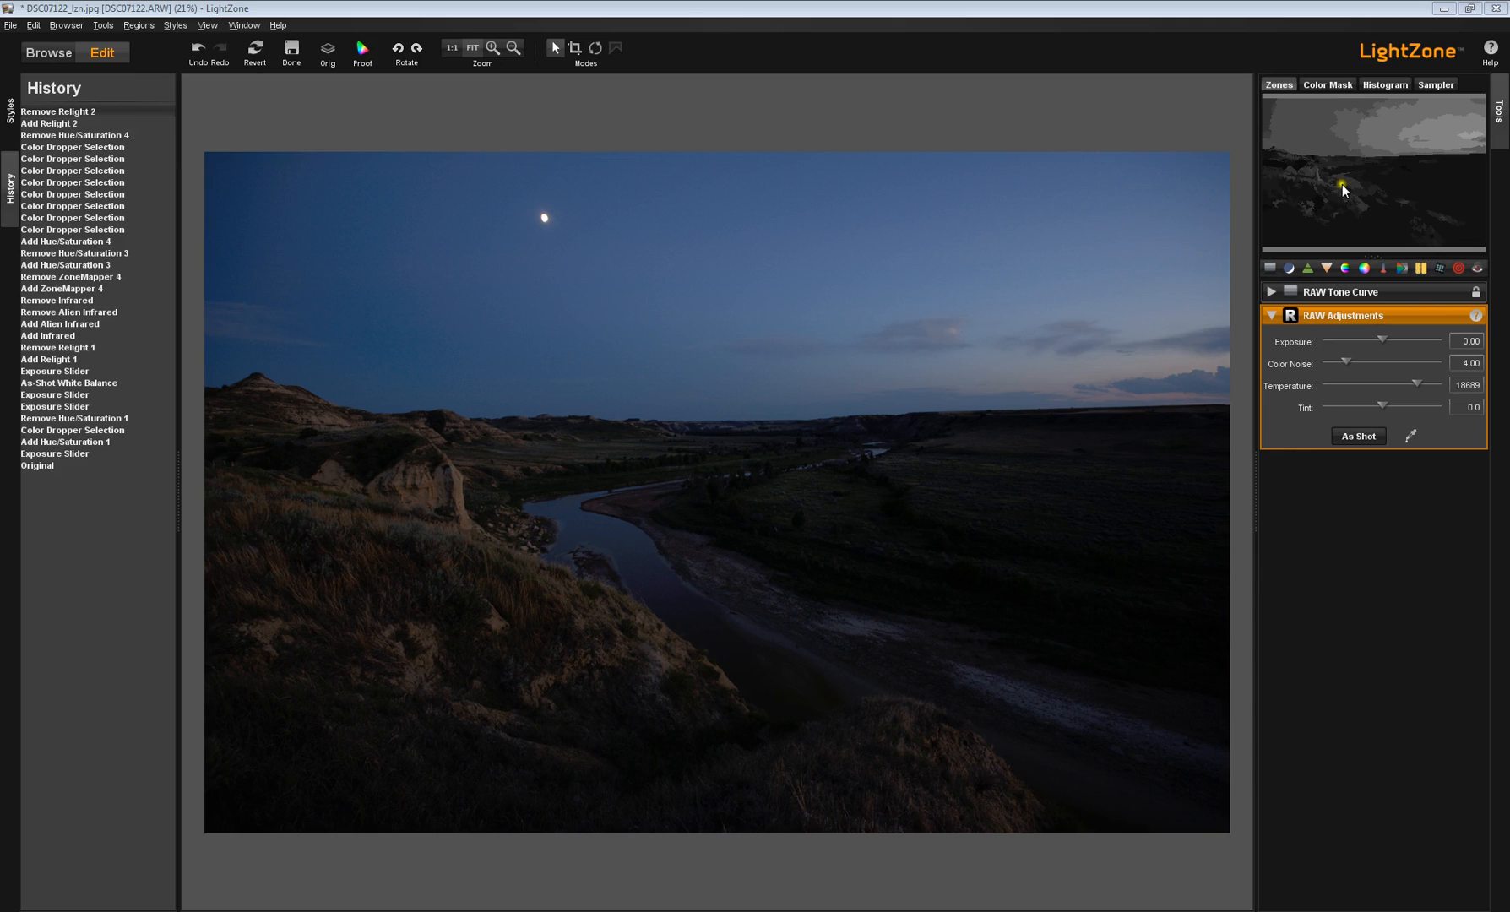
mouse_move(1359, 191)
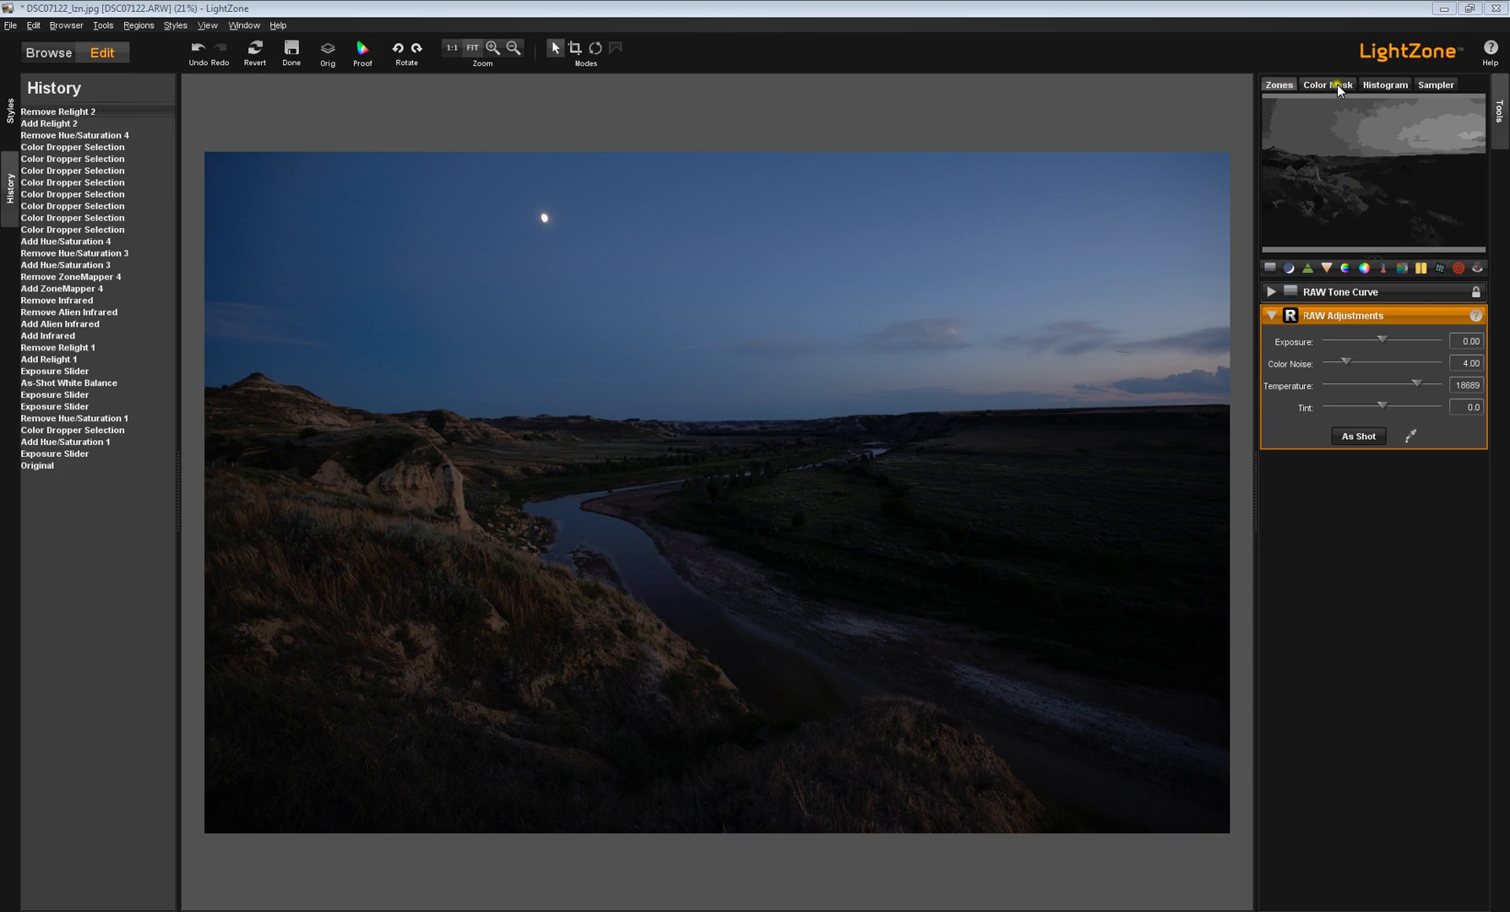
Step: Switch the preview through Color Mask and Histogram to the Sampler pixel readout
click(1327, 84)
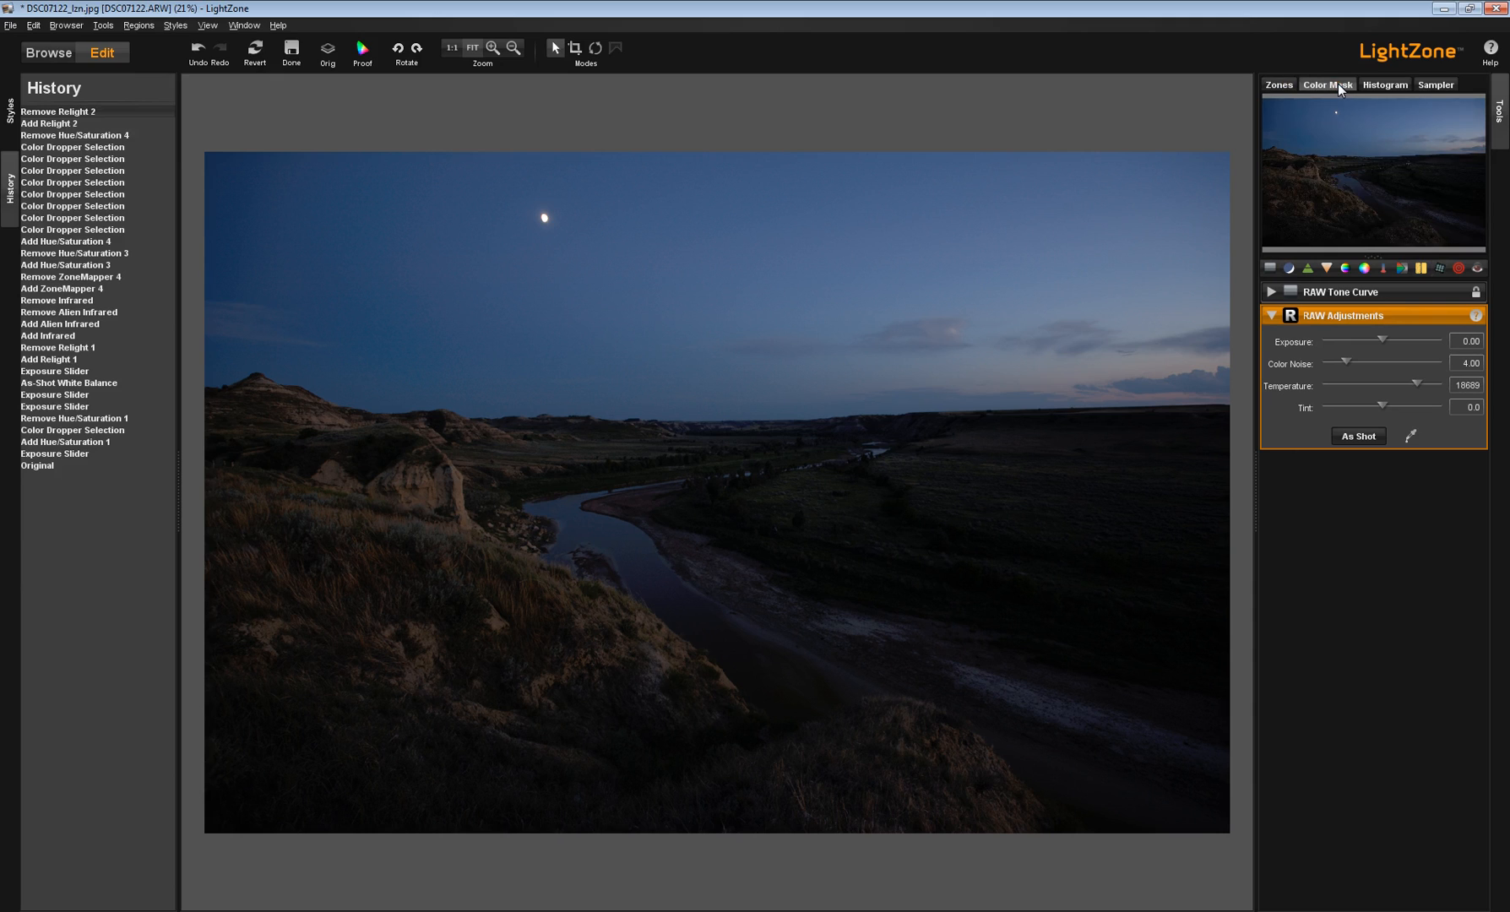
click(1384, 85)
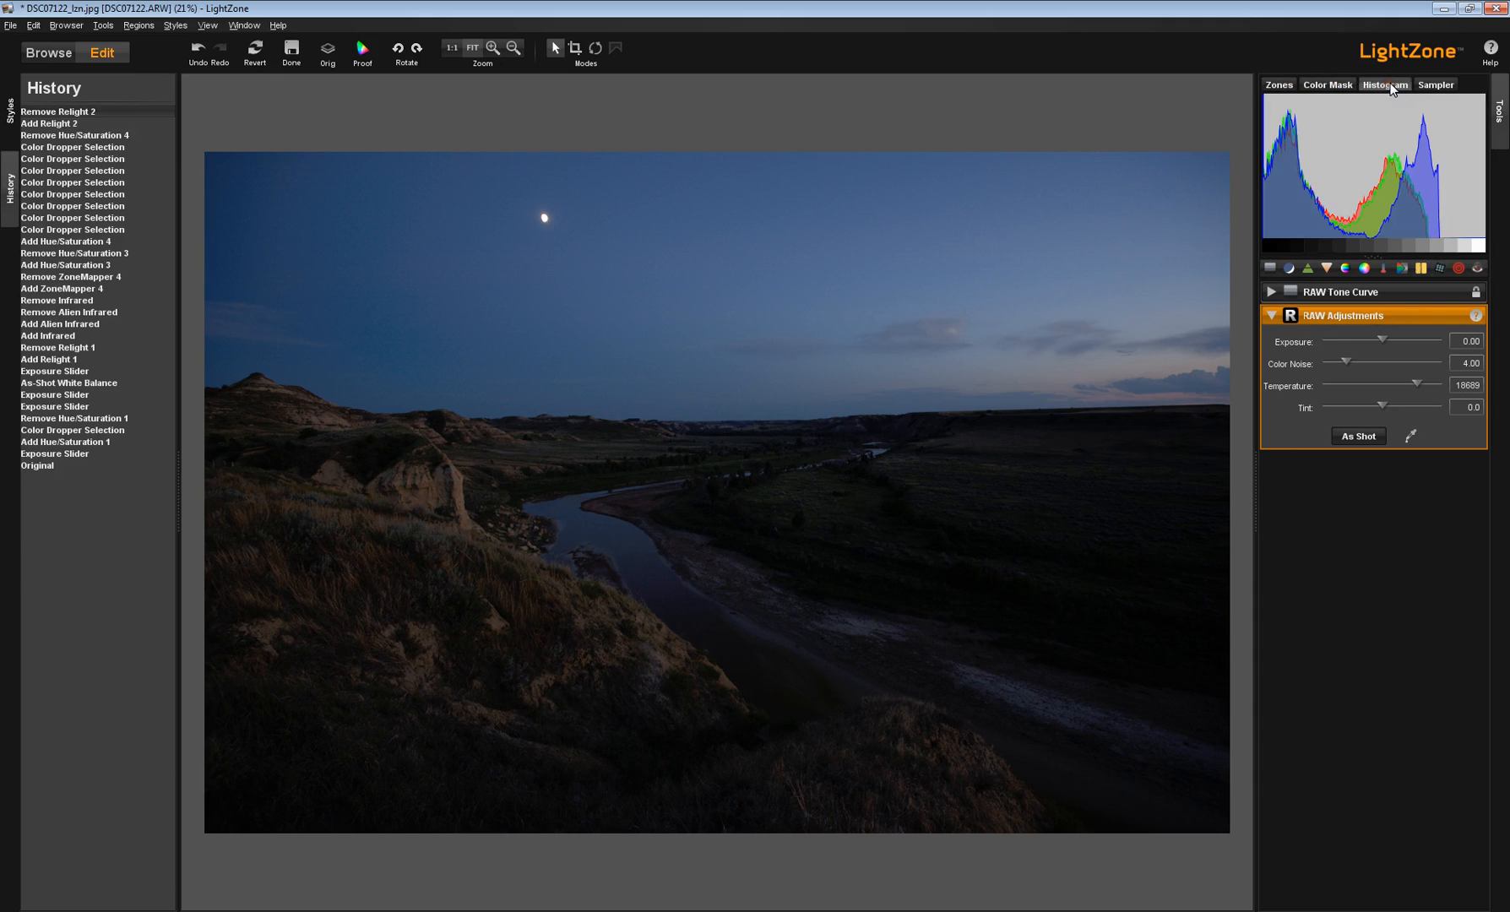
click(1435, 85)
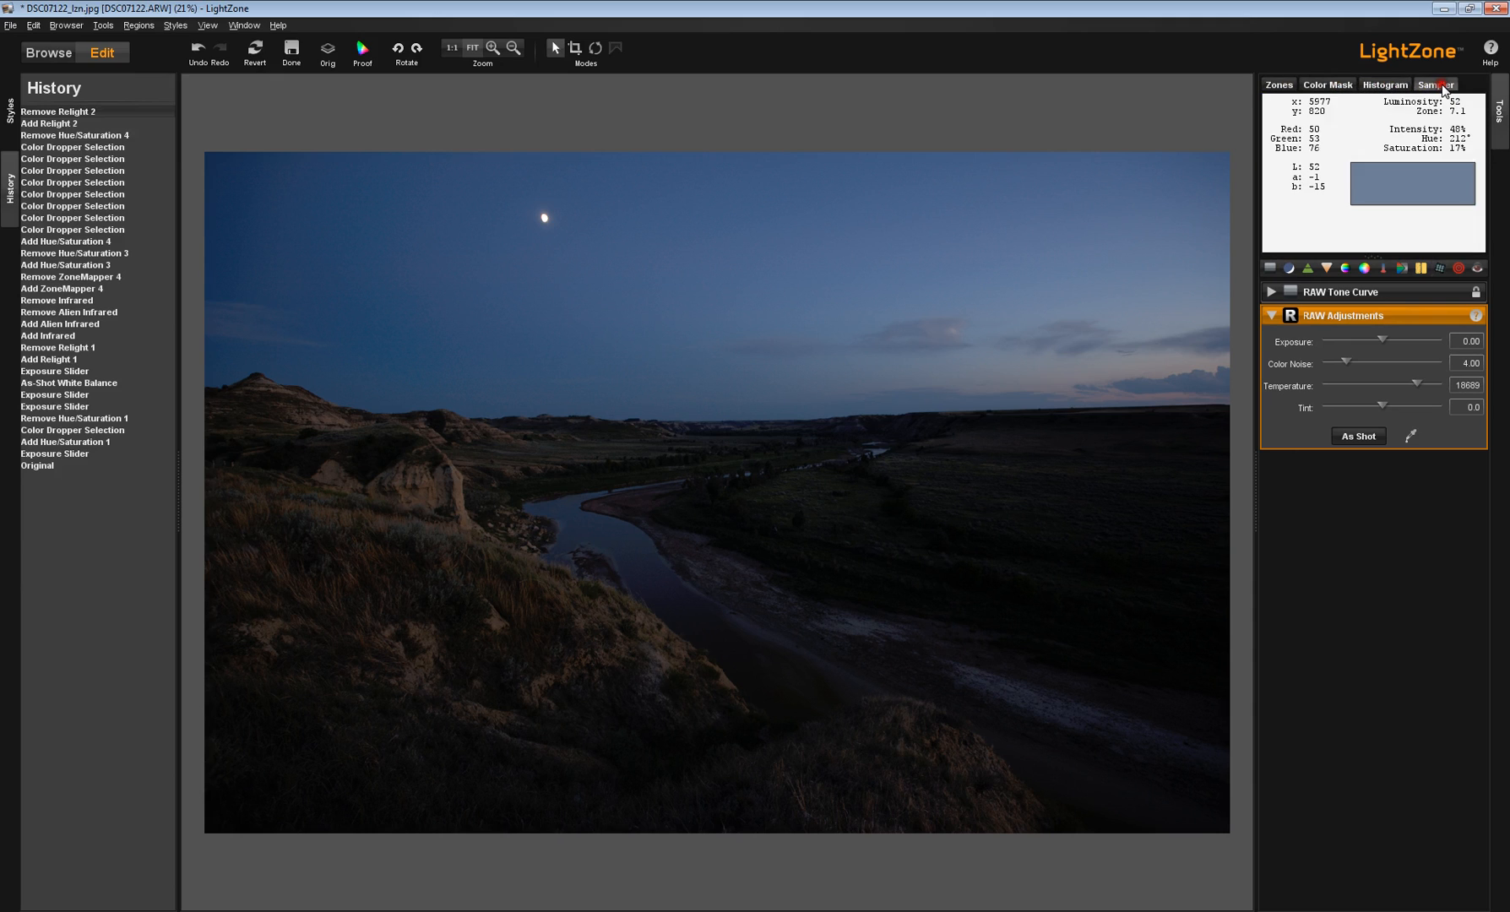
mouse_move(1286, 193)
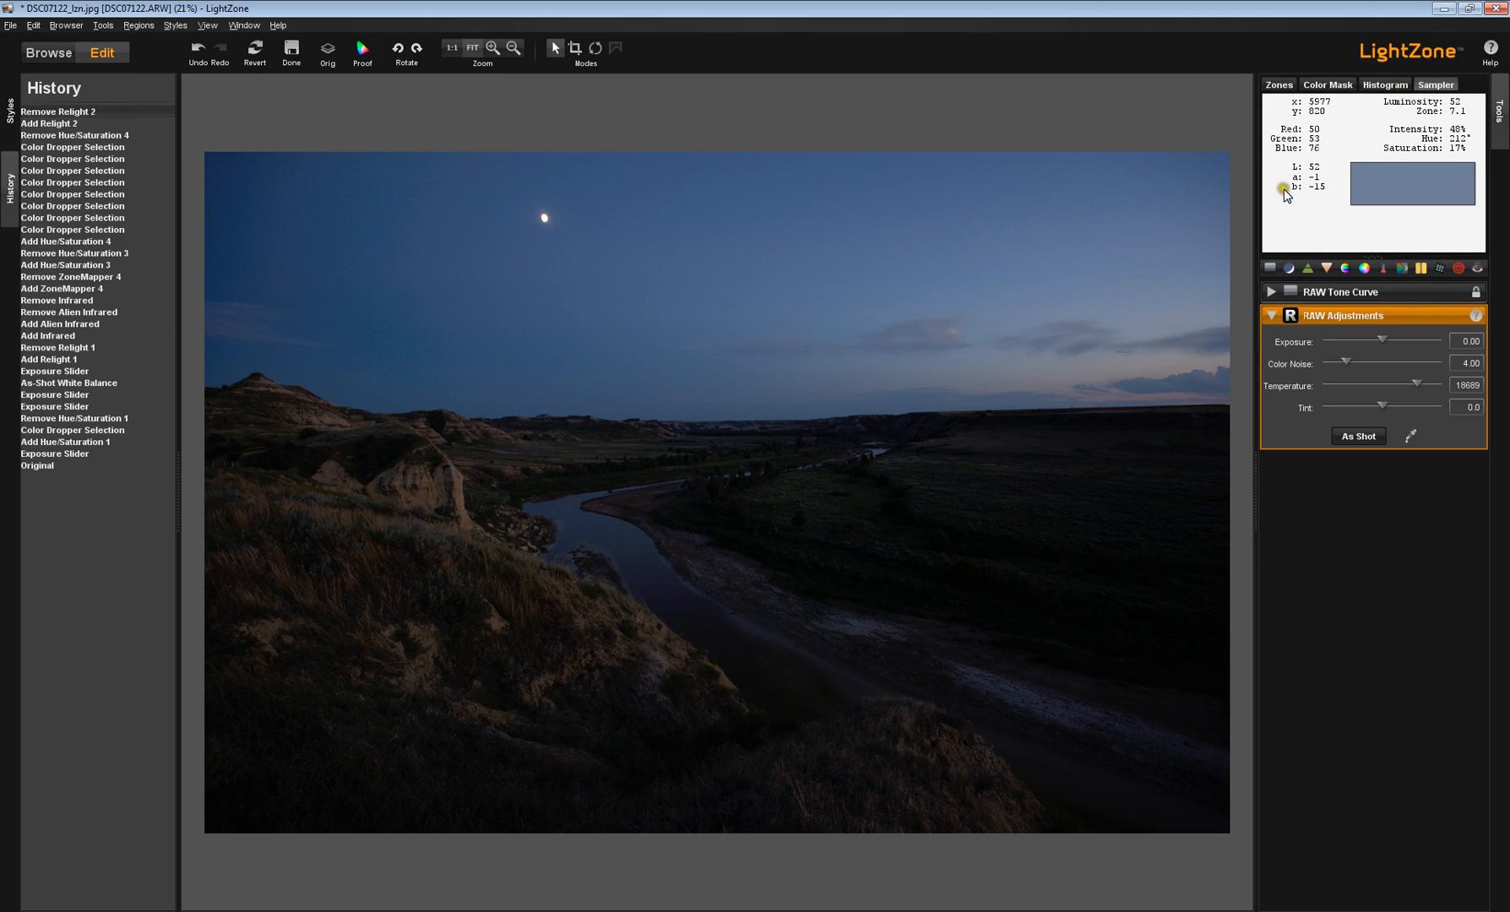
mouse_move(708, 201)
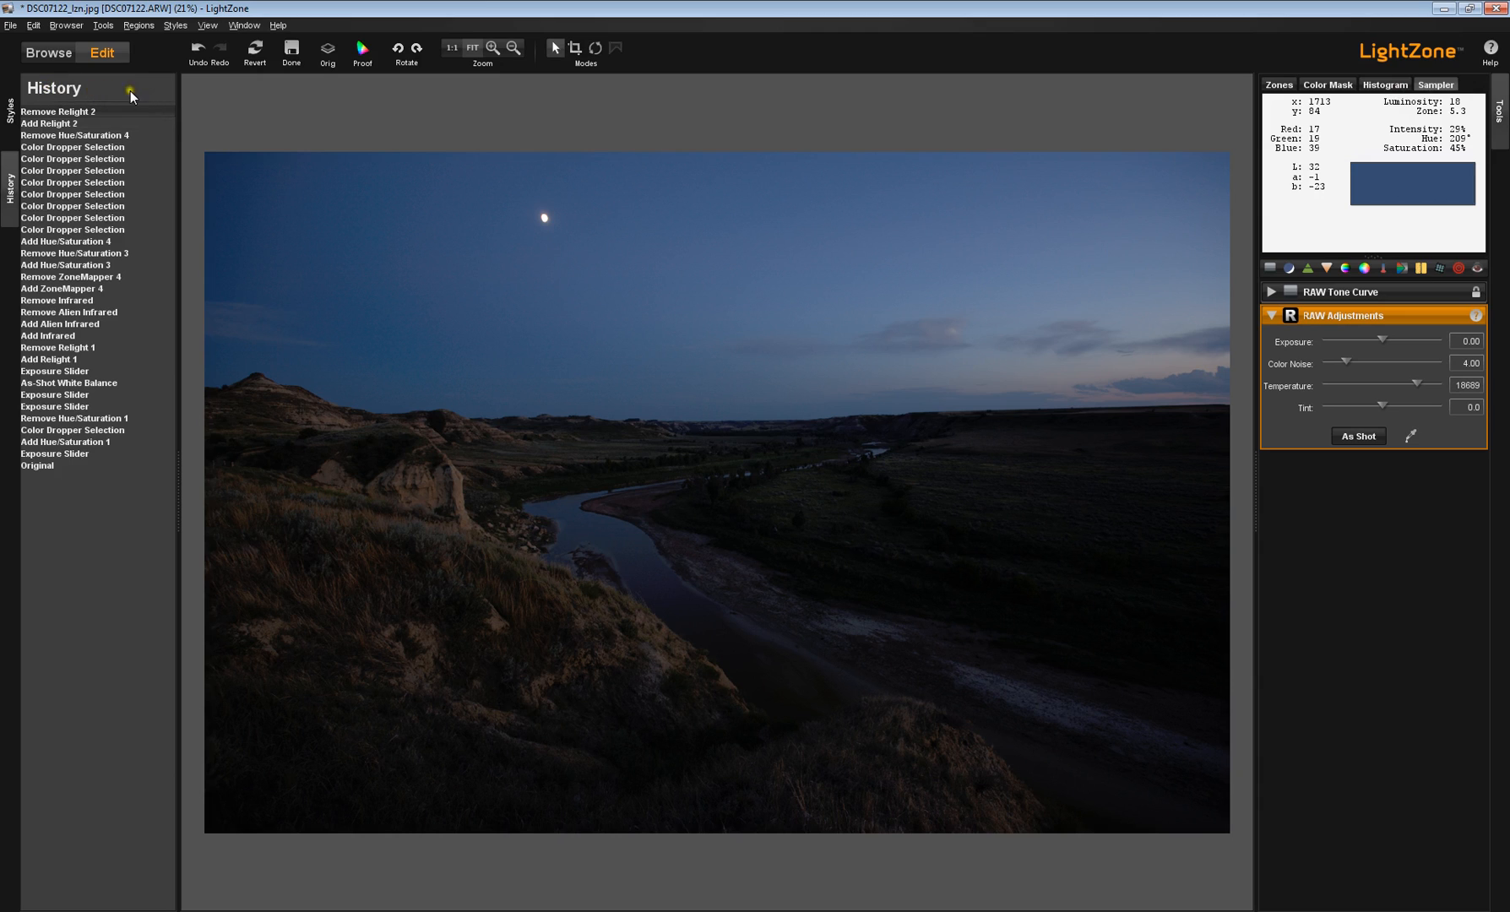
mouse_move(57, 159)
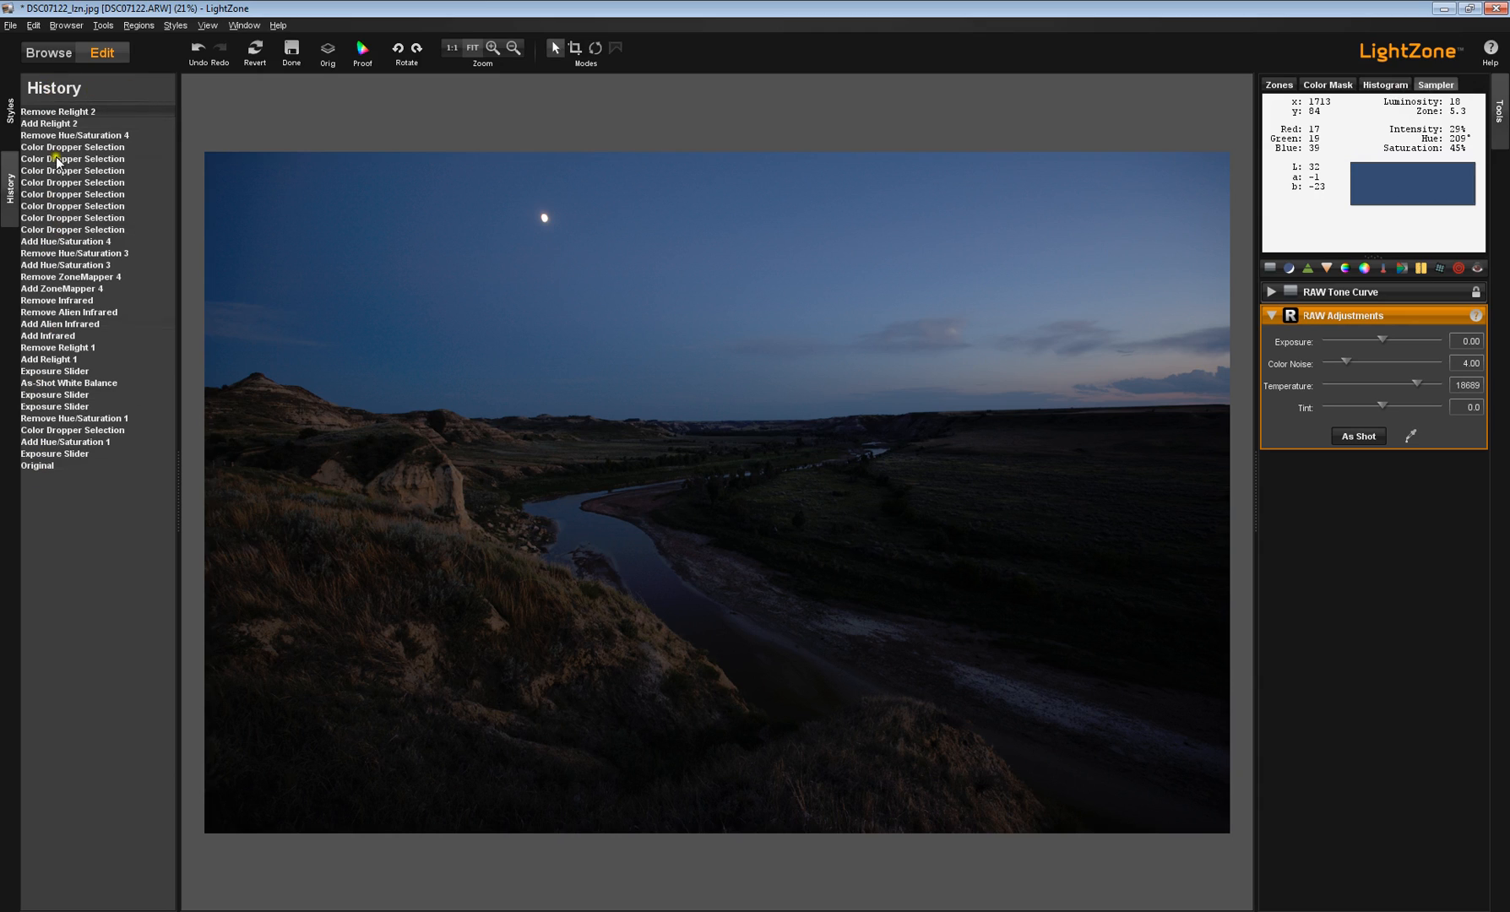
mouse_move(146, 297)
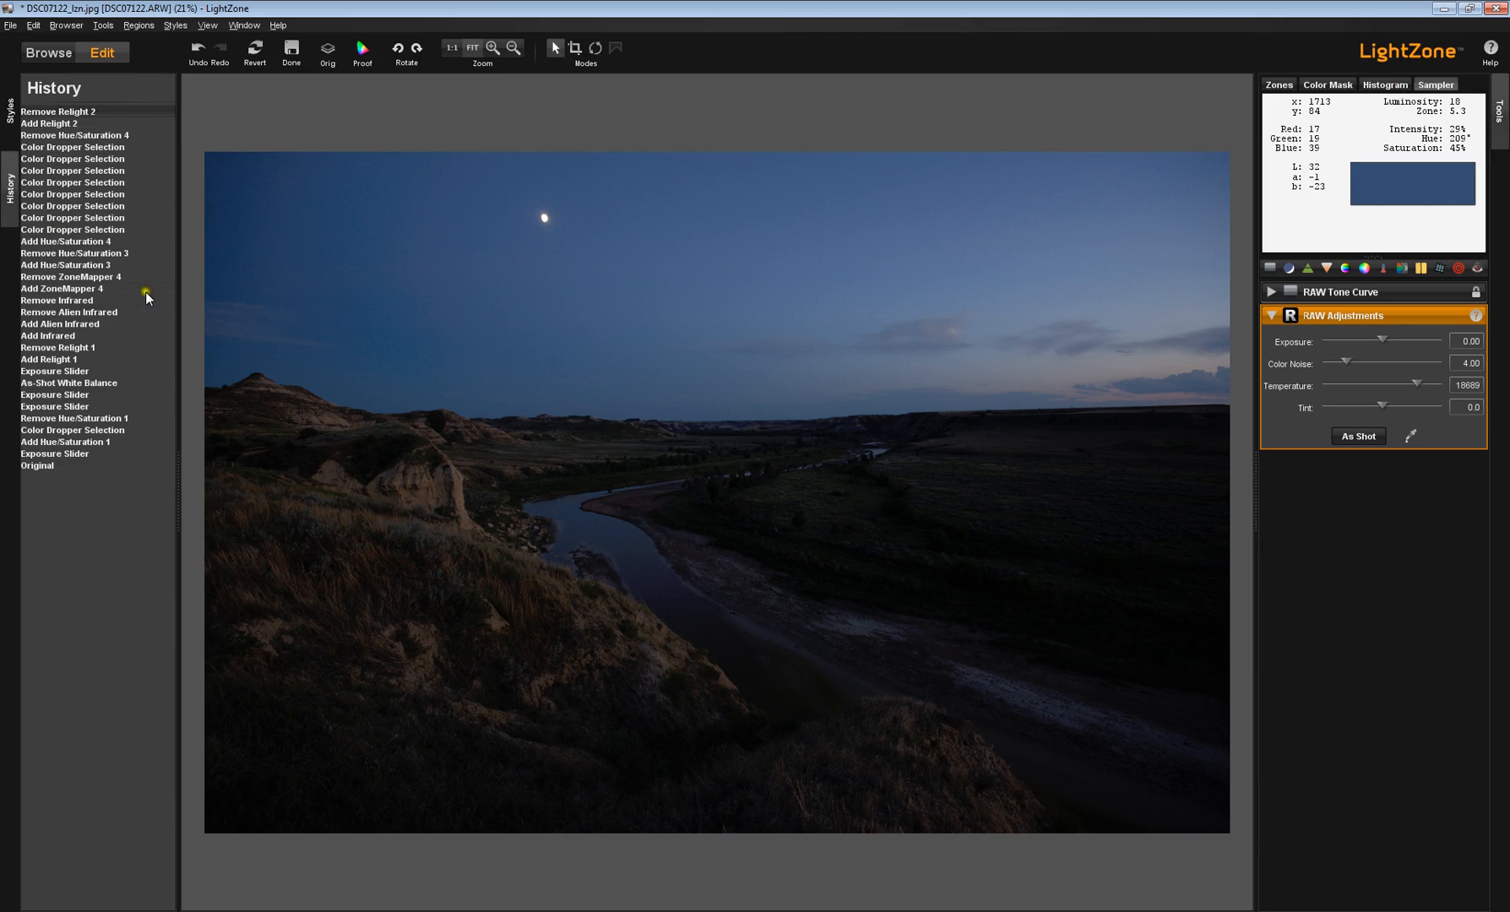
mouse_move(145, 204)
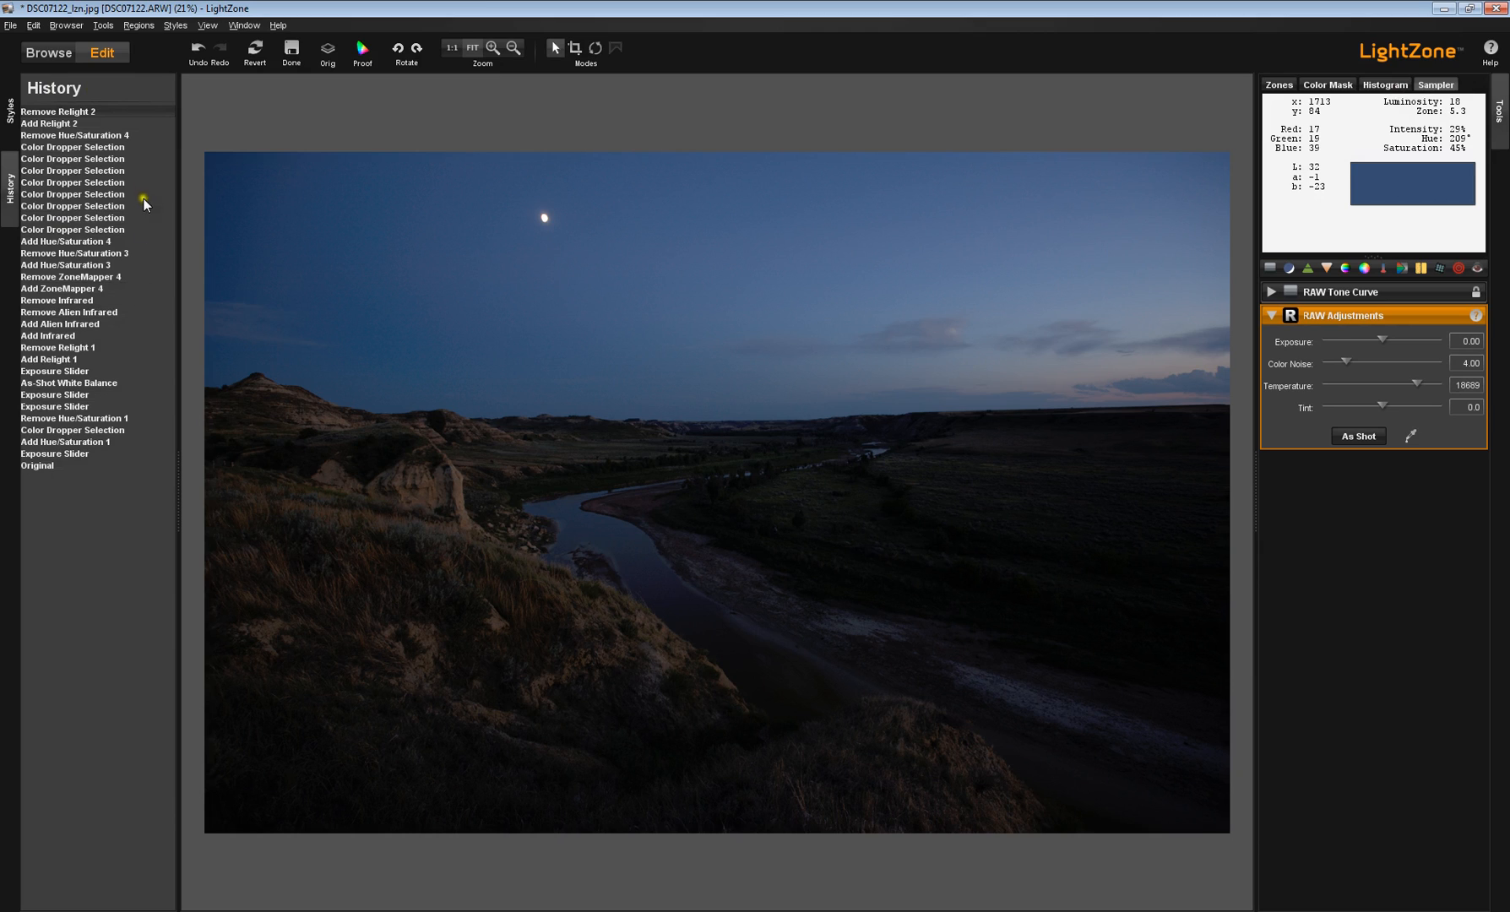
mouse_move(9, 199)
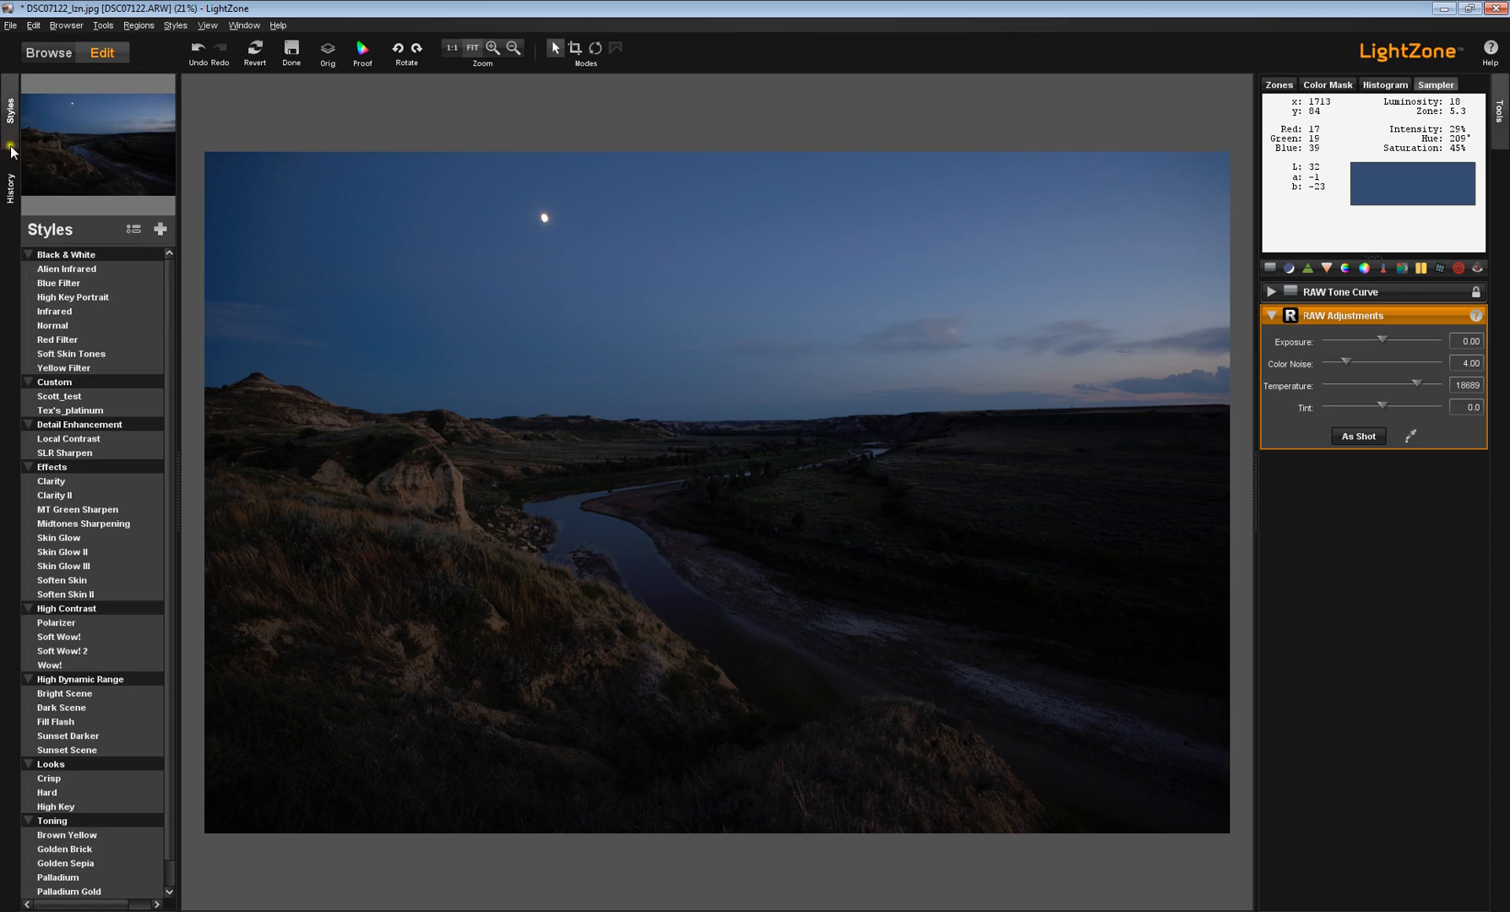
mouse_move(66, 254)
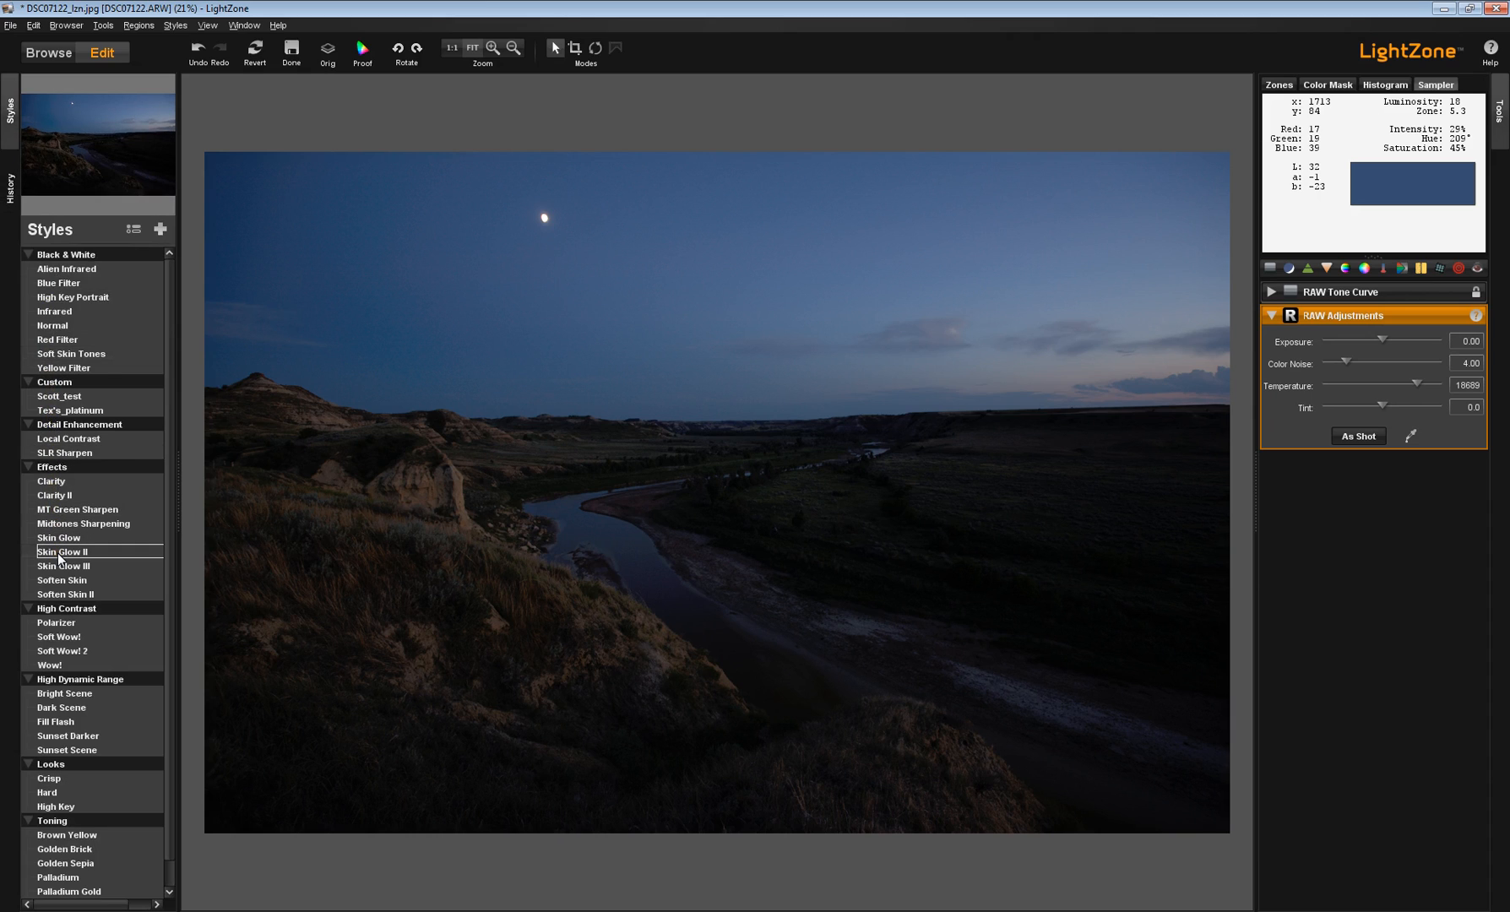
mouse_move(202, 526)
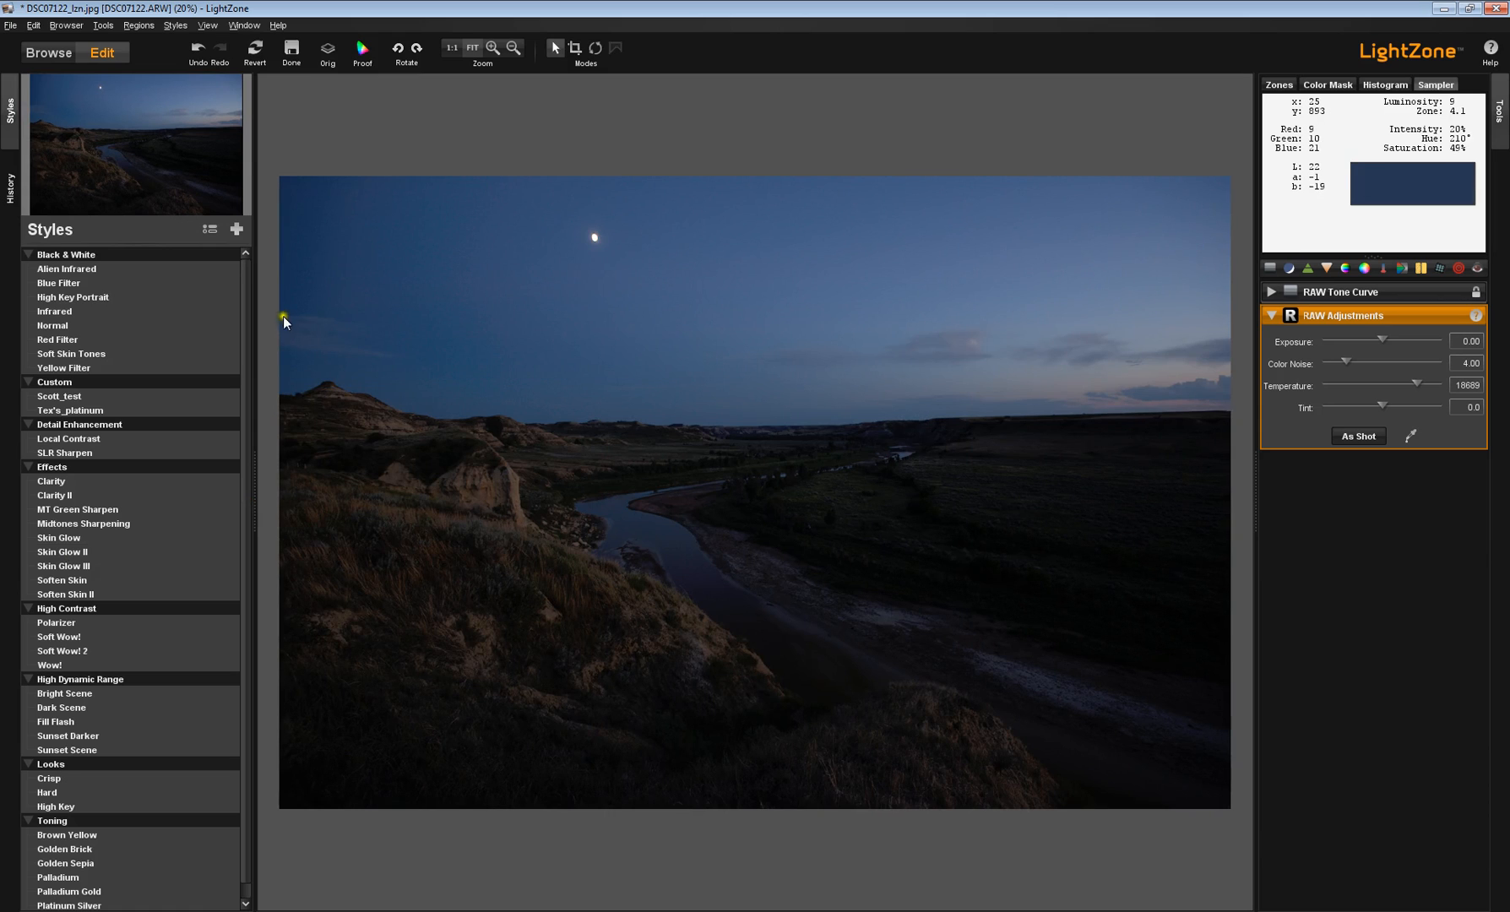
mouse_move(473, 48)
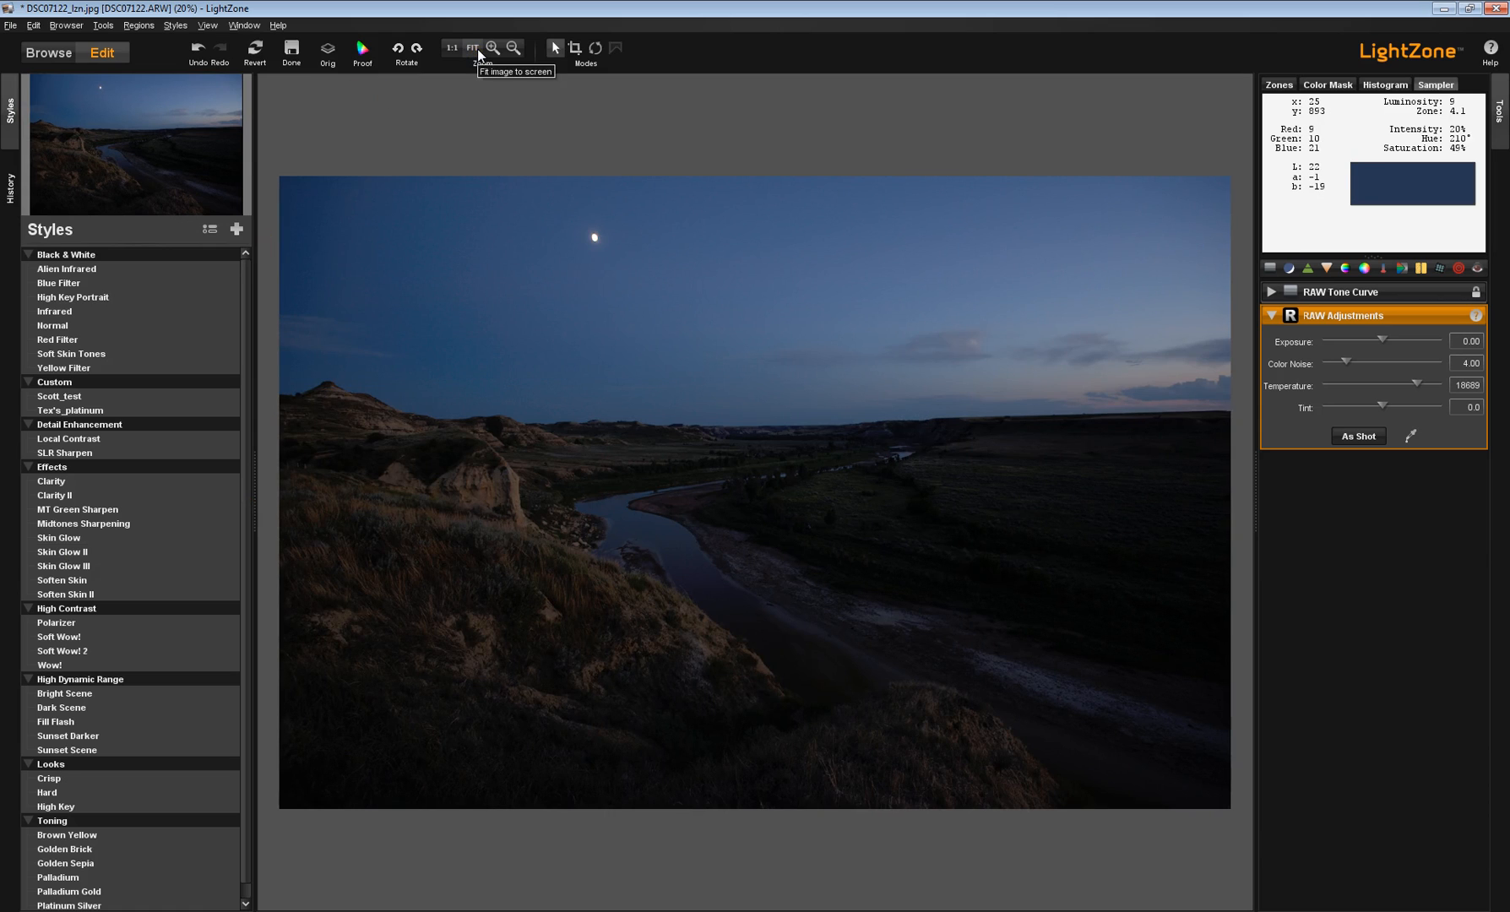
Step: Zoom the dusk valley photo in to 1:4
click(492, 48)
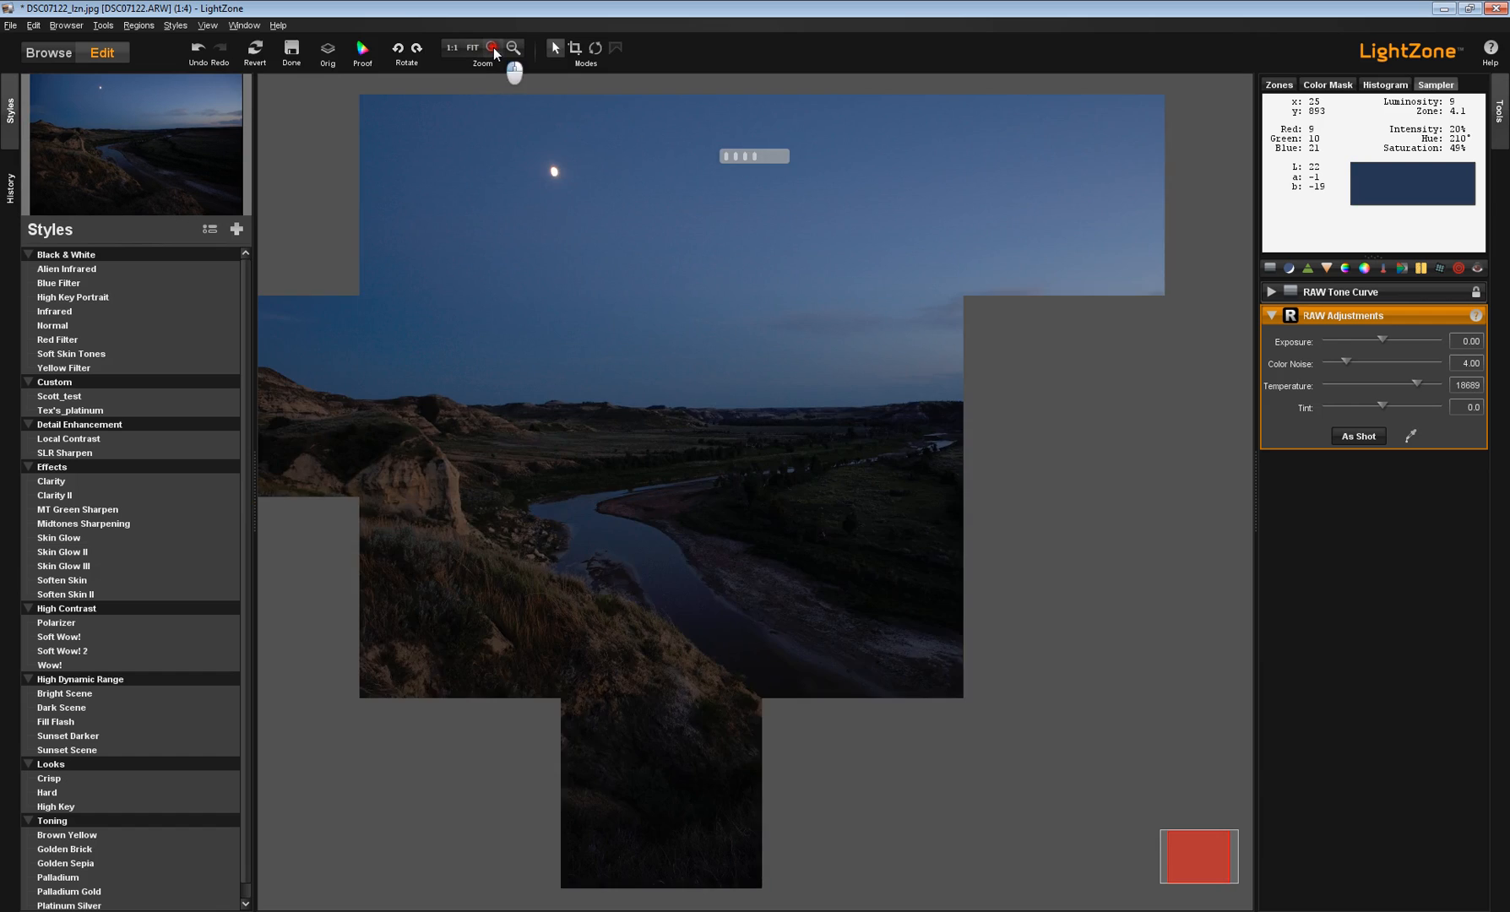
Step: Zoom to 1:3 and pan toward the river and grassland on the right
click(491, 48)
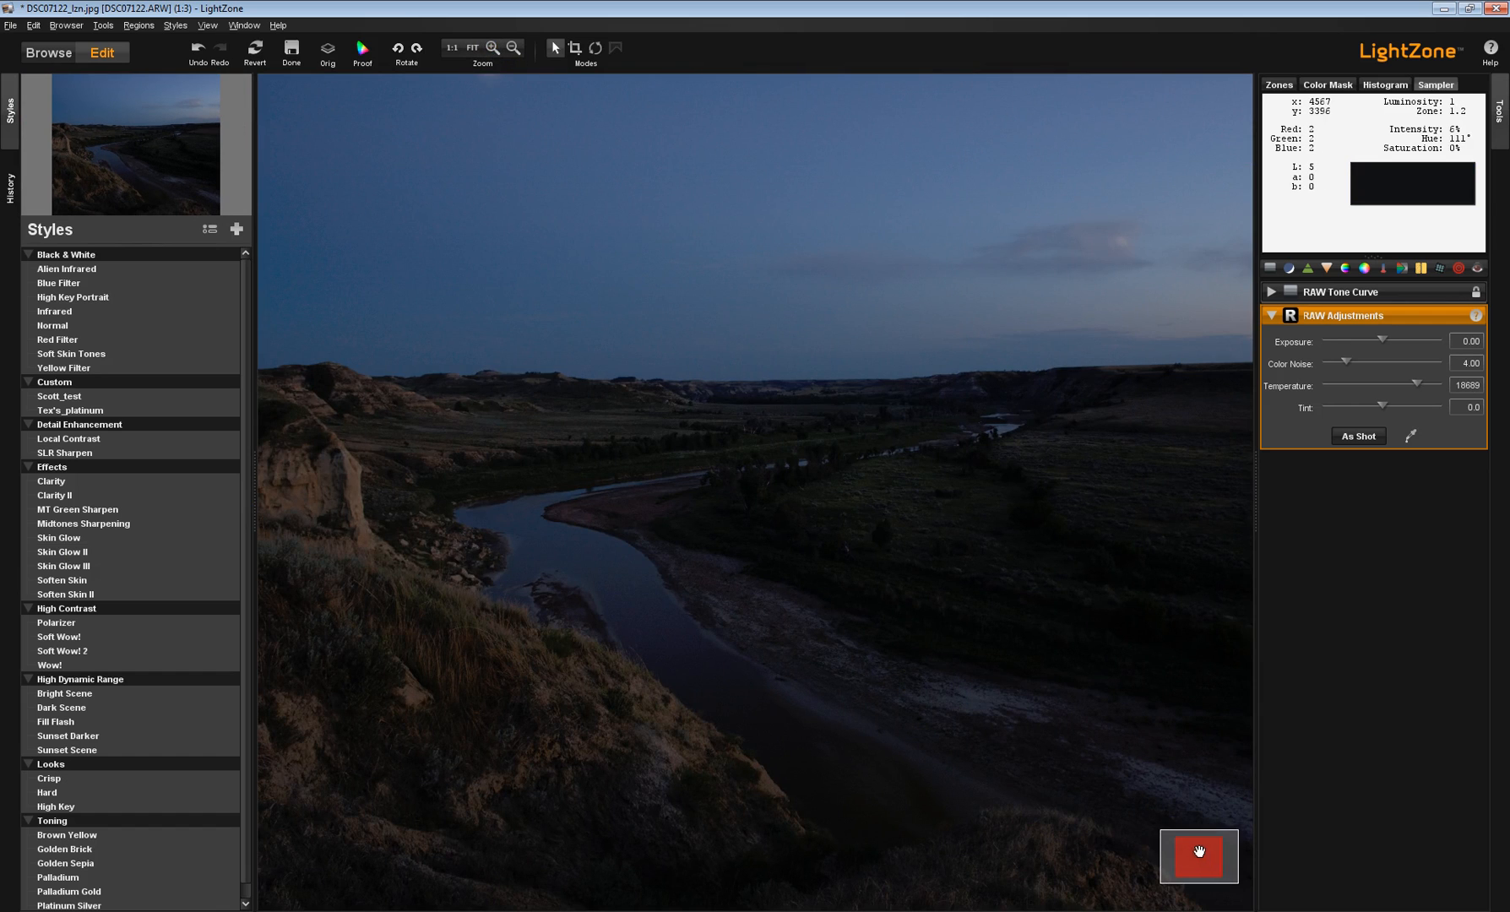
mouse_move(1199, 855)
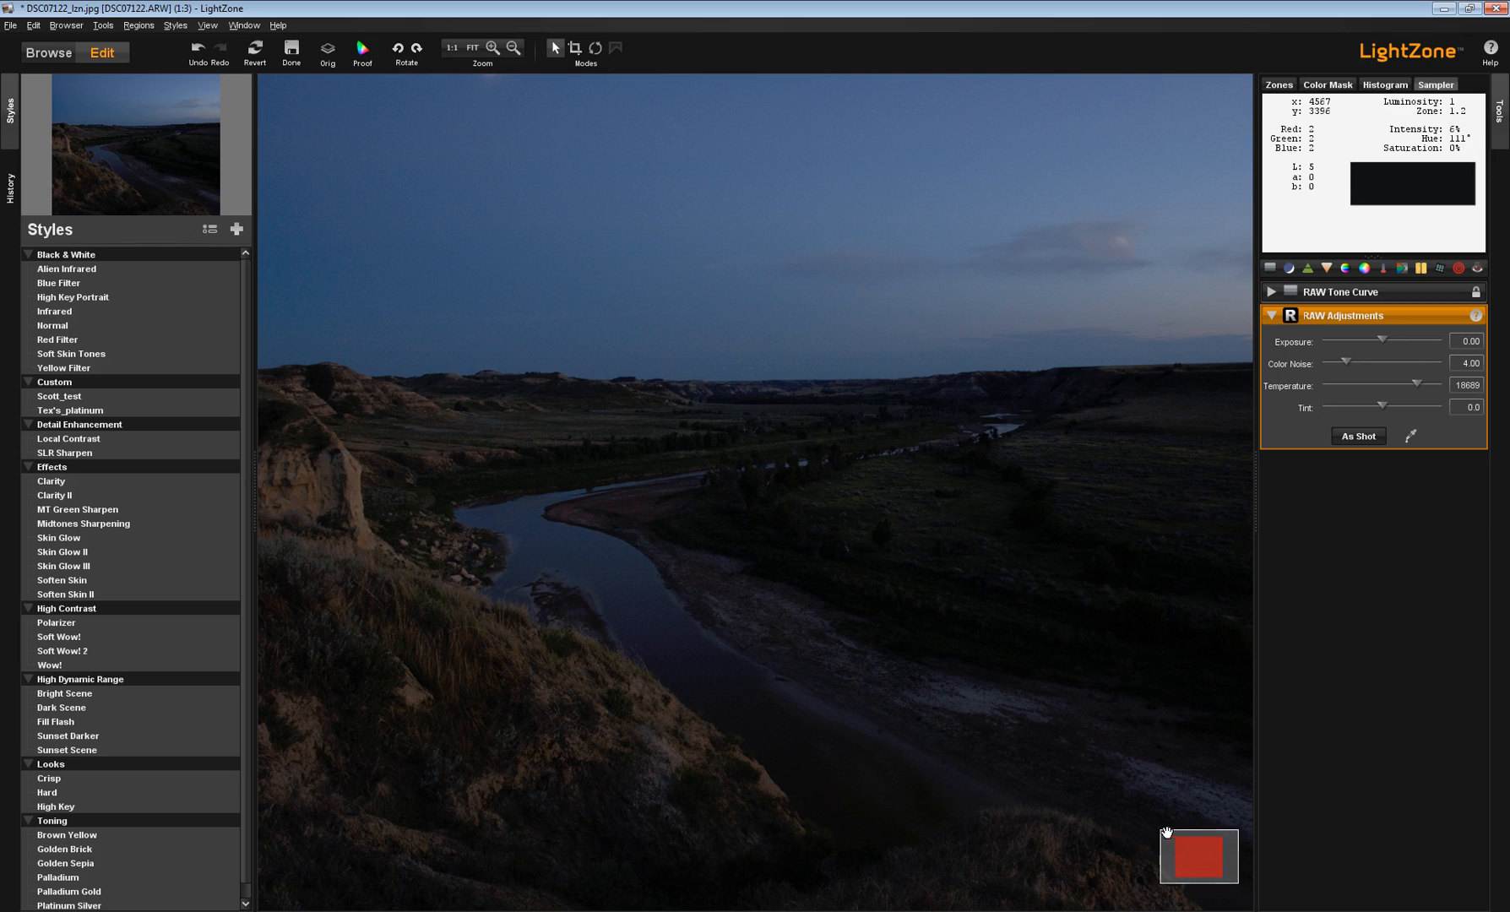
mouse_move(1198, 859)
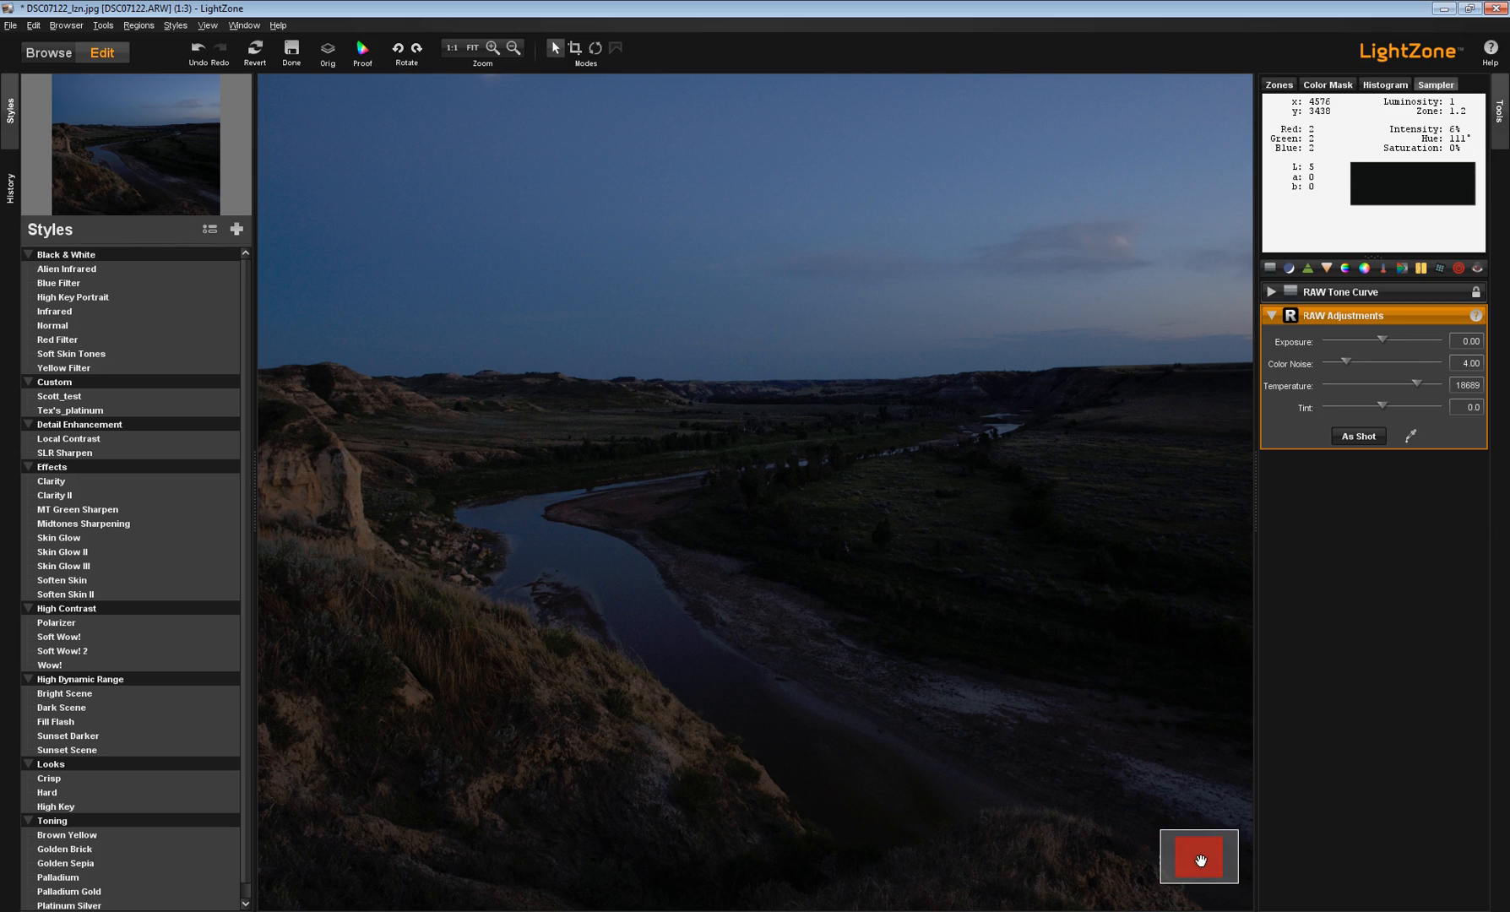
mouse_move(1216, 875)
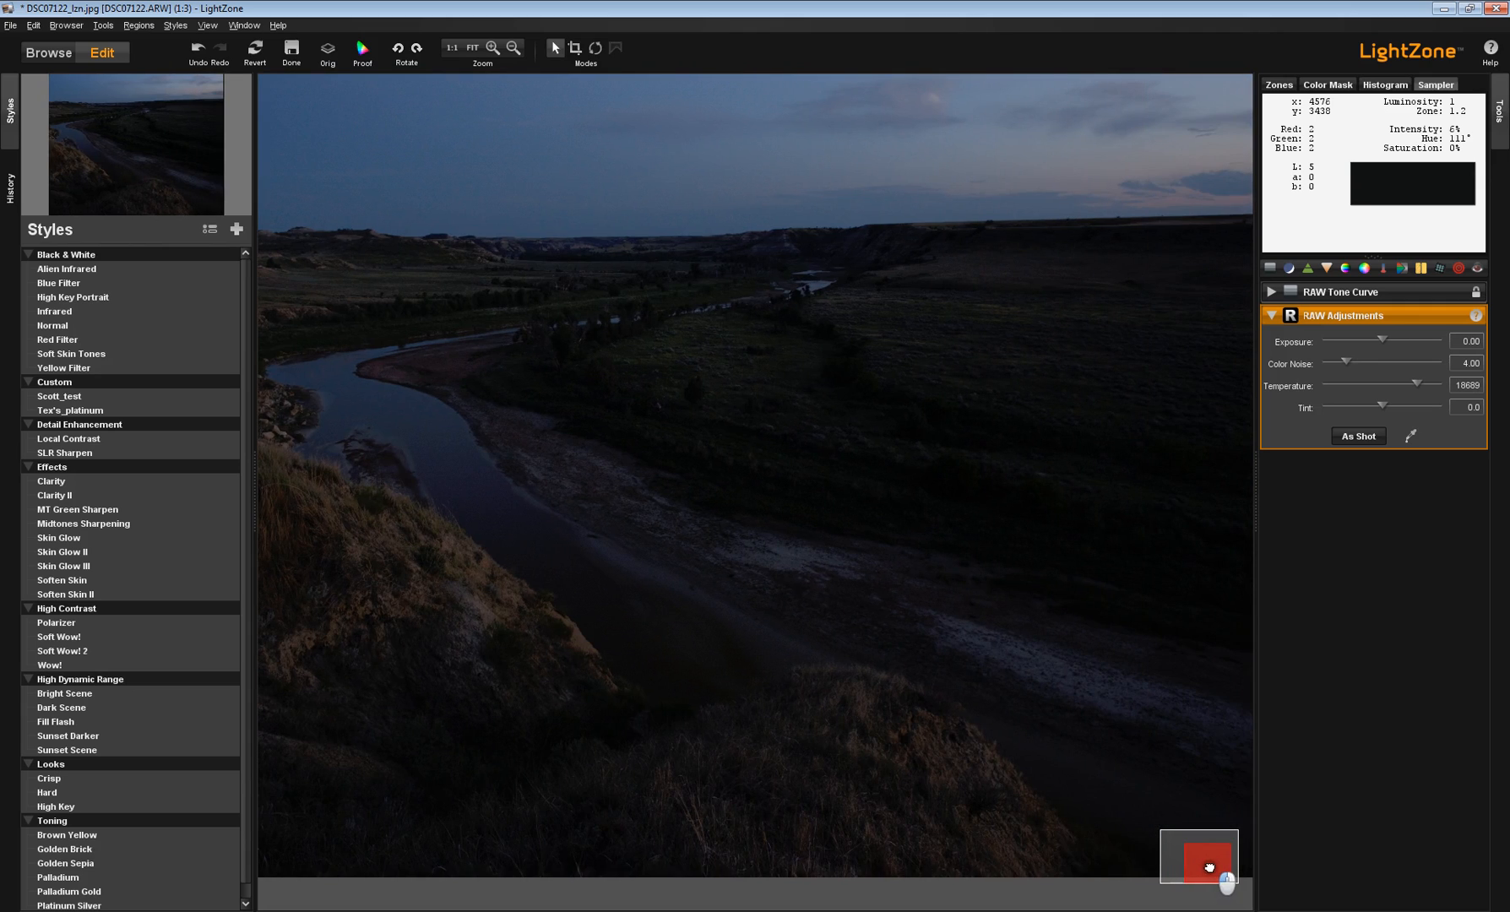
click(473, 48)
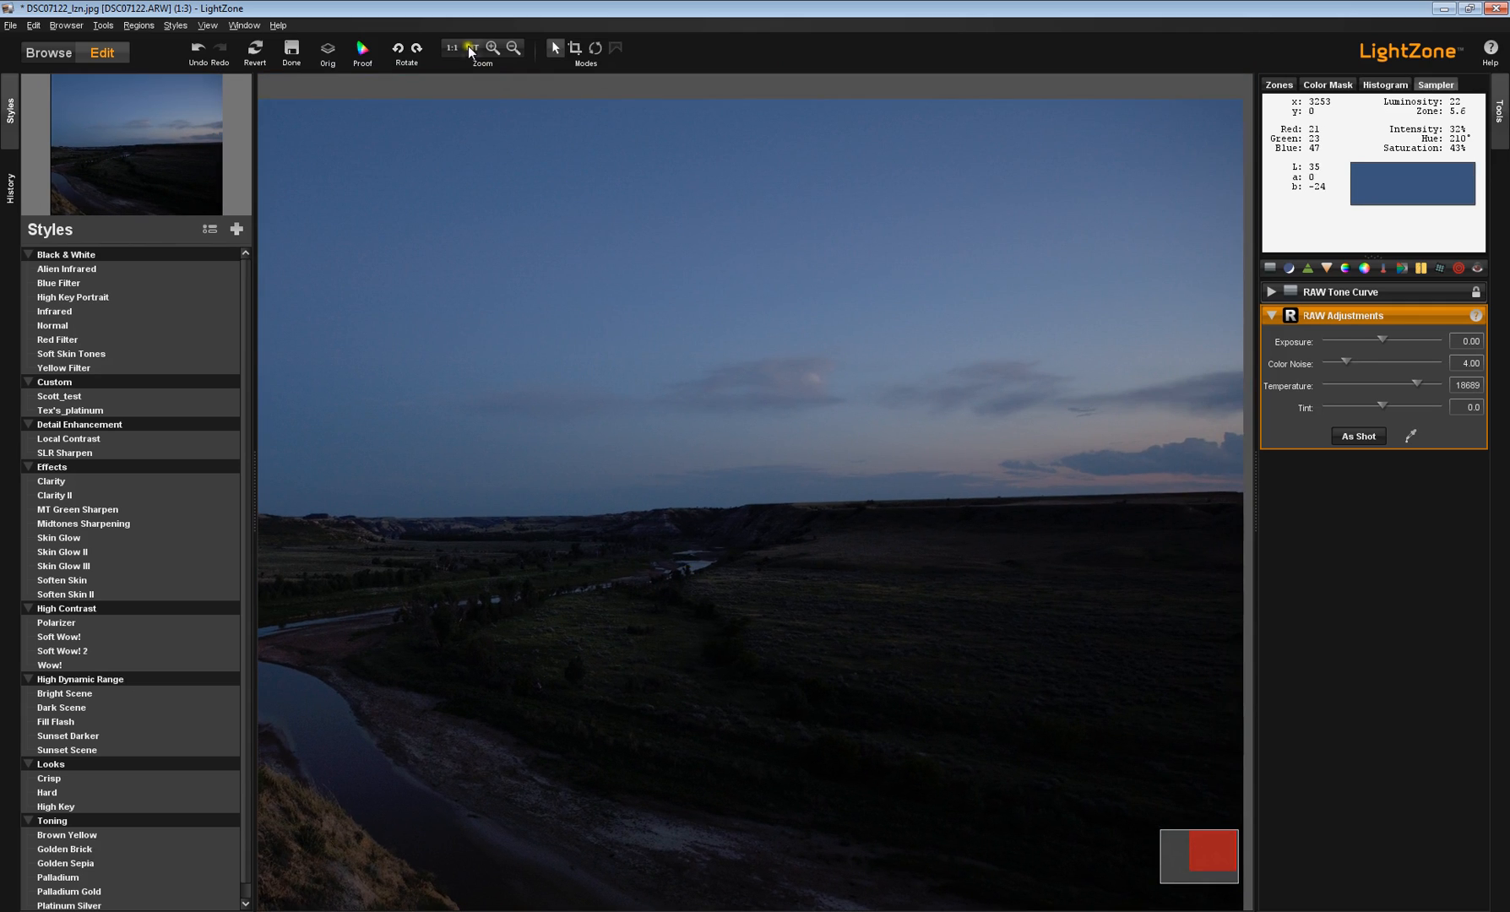
Step: Fit the whole dusk valley photo in the view
click(473, 48)
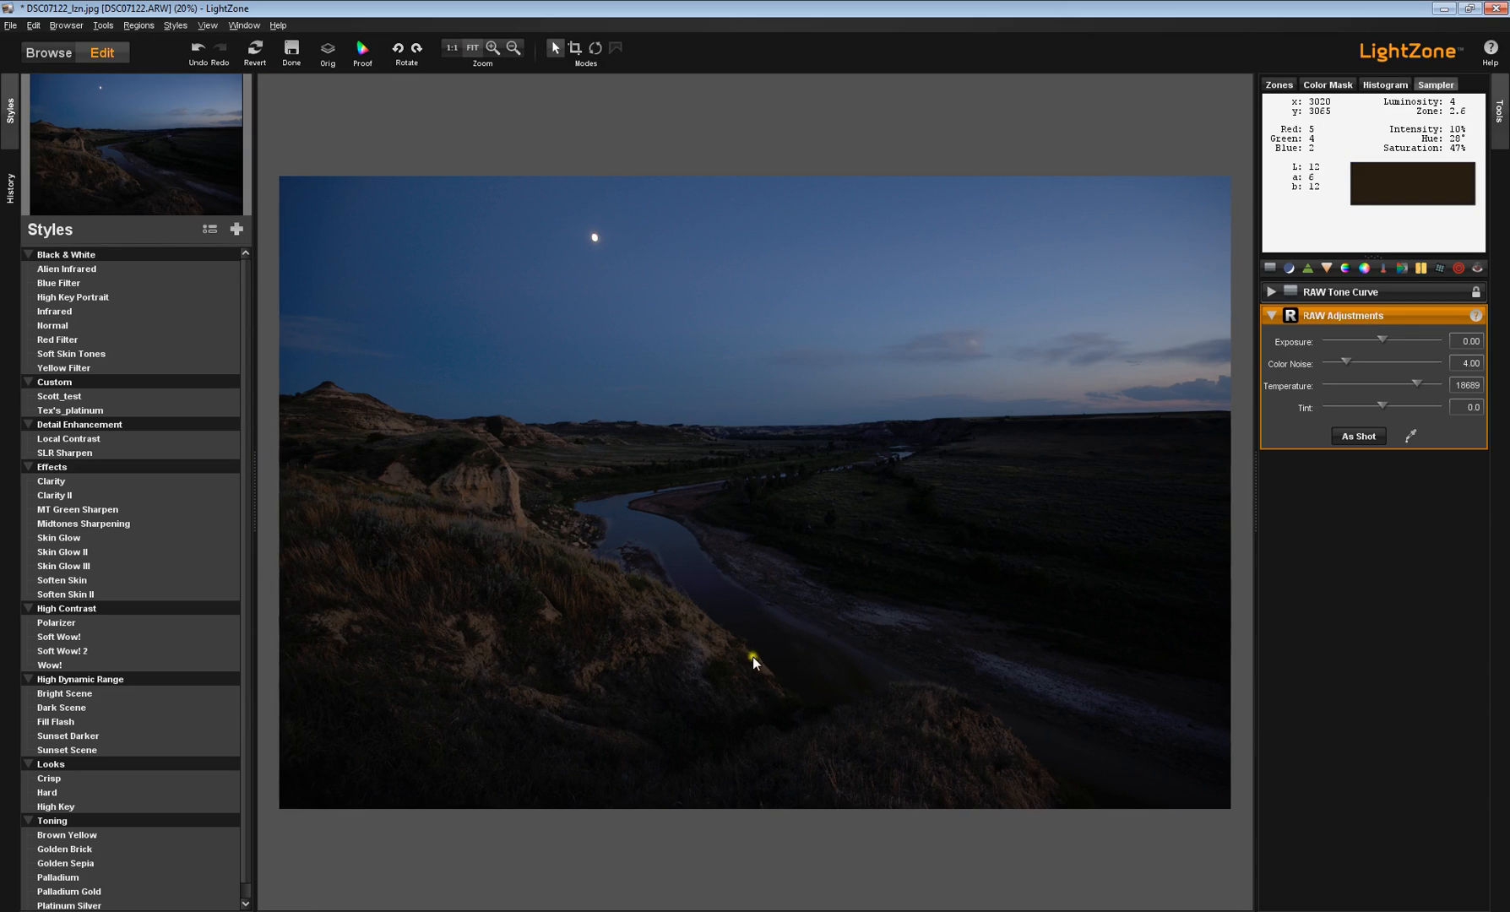
mouse_move(267, 496)
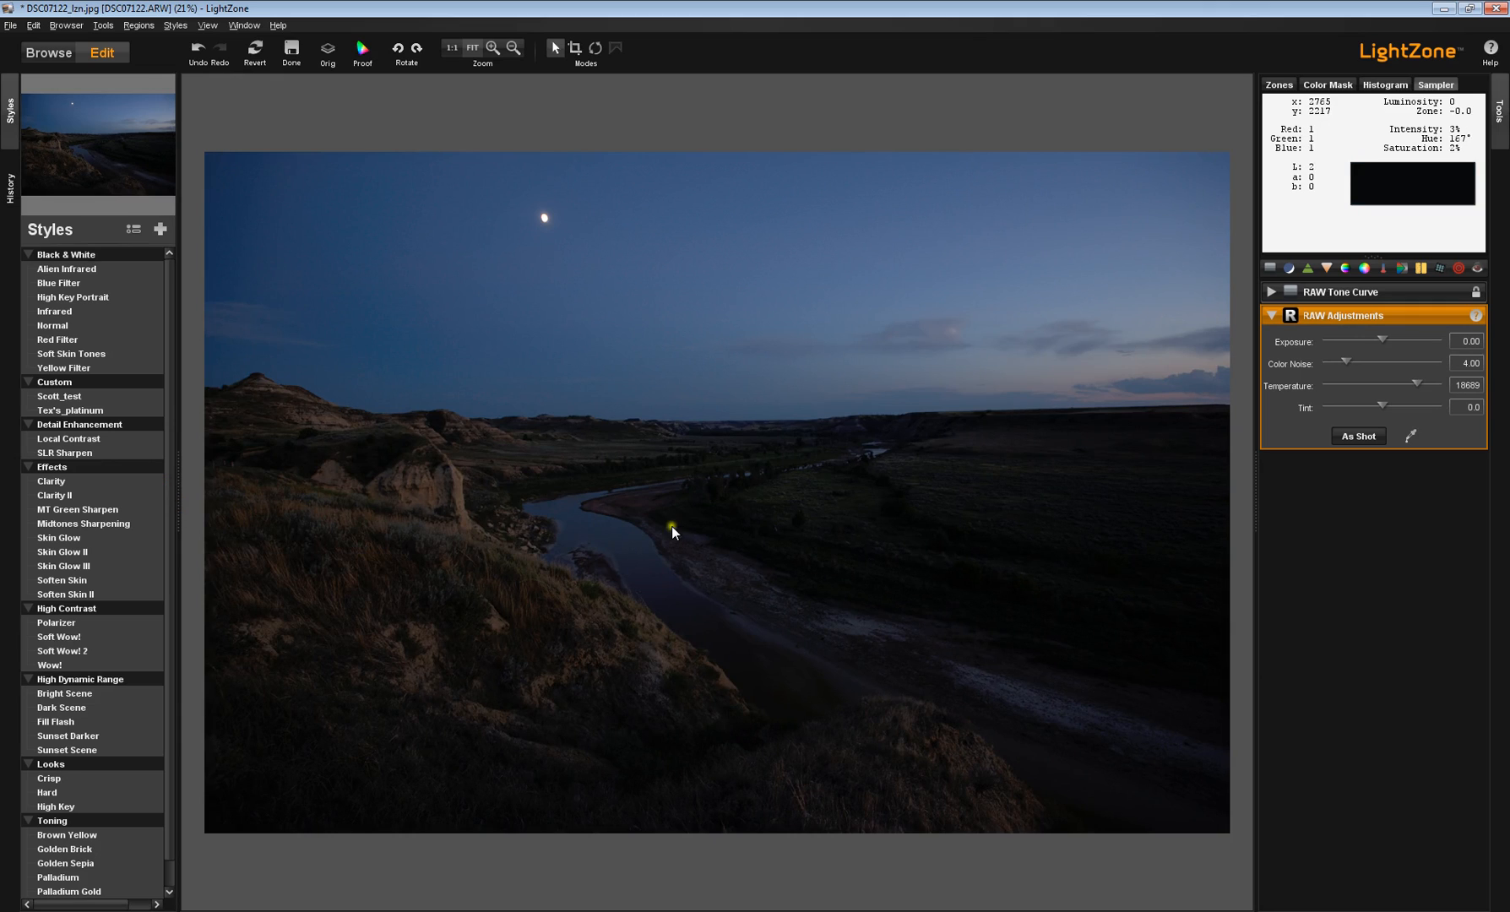
mouse_move(1296, 514)
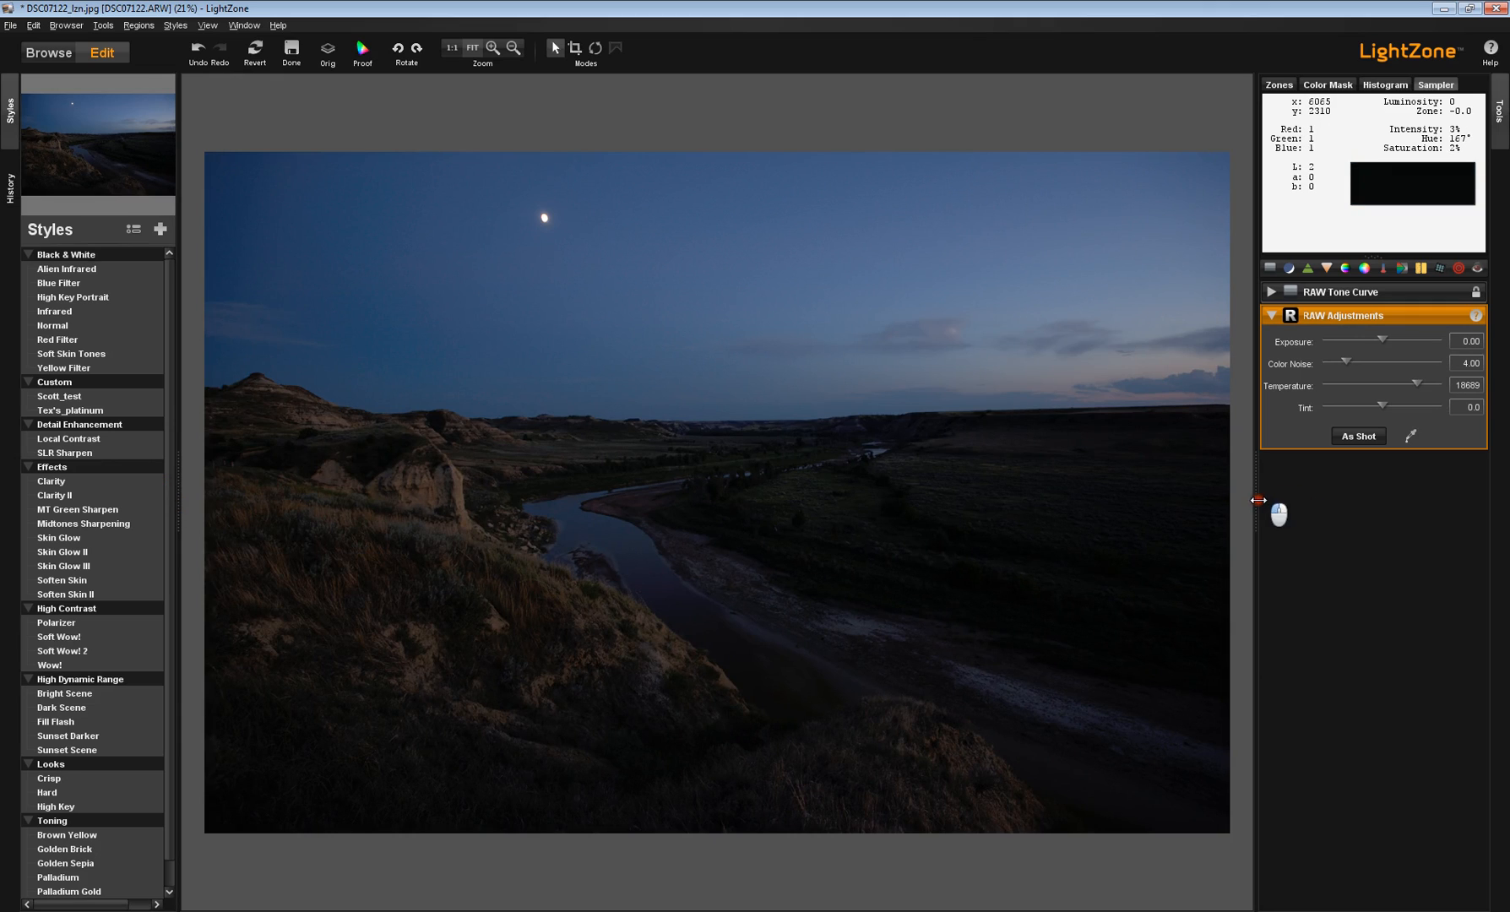
Step: Collapse the right-hand Tools panel so the photo fills its space
click(513, 48)
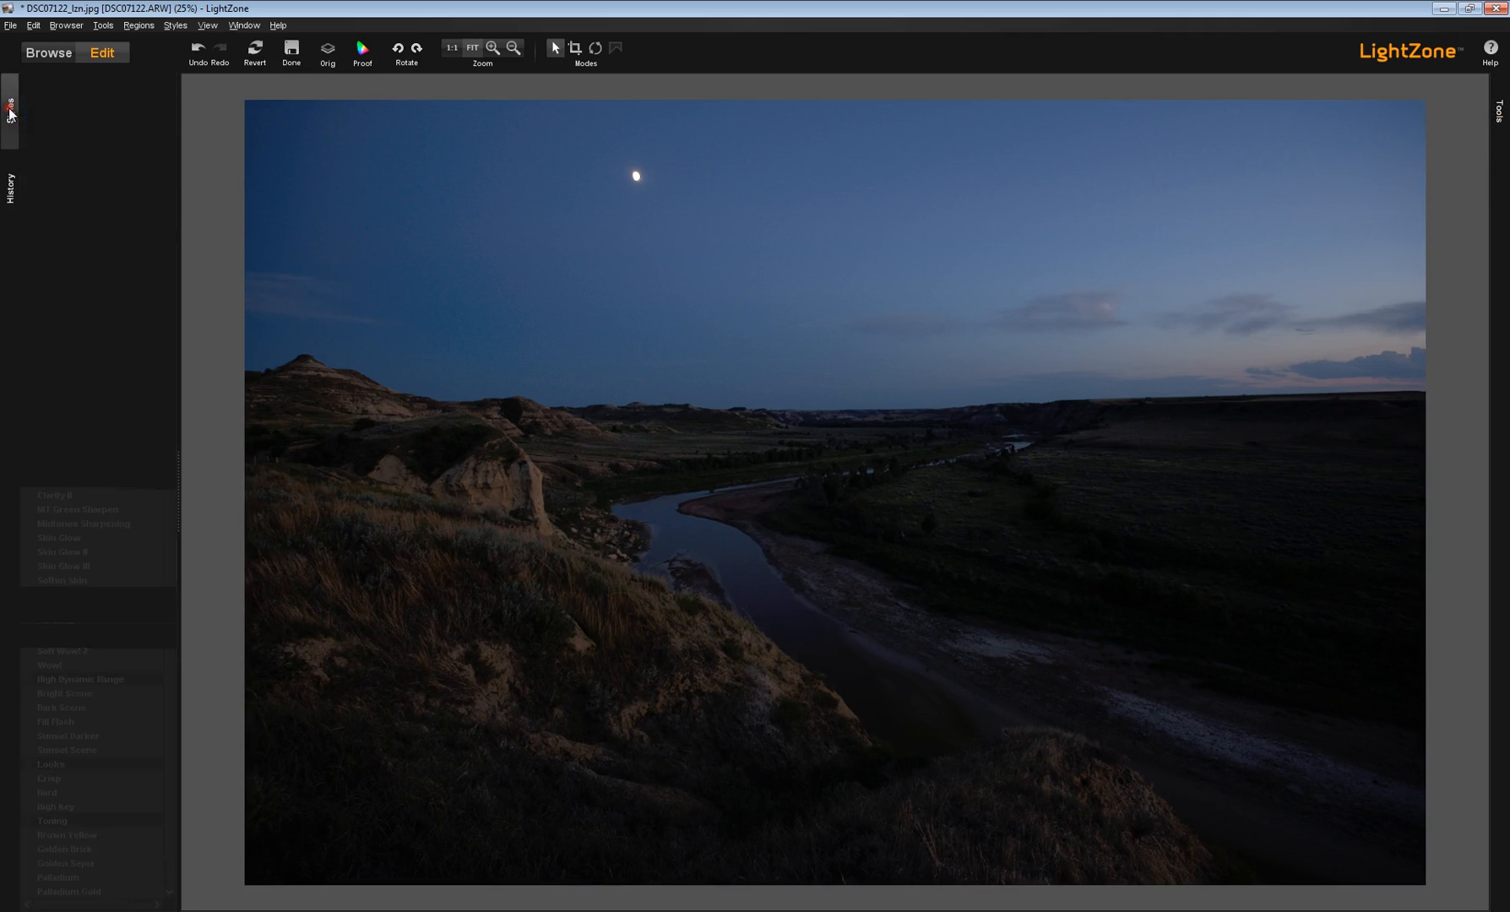
Step: Collapse the Styles panel and reopen the Tools panel with RAW Adjustments
click(9, 101)
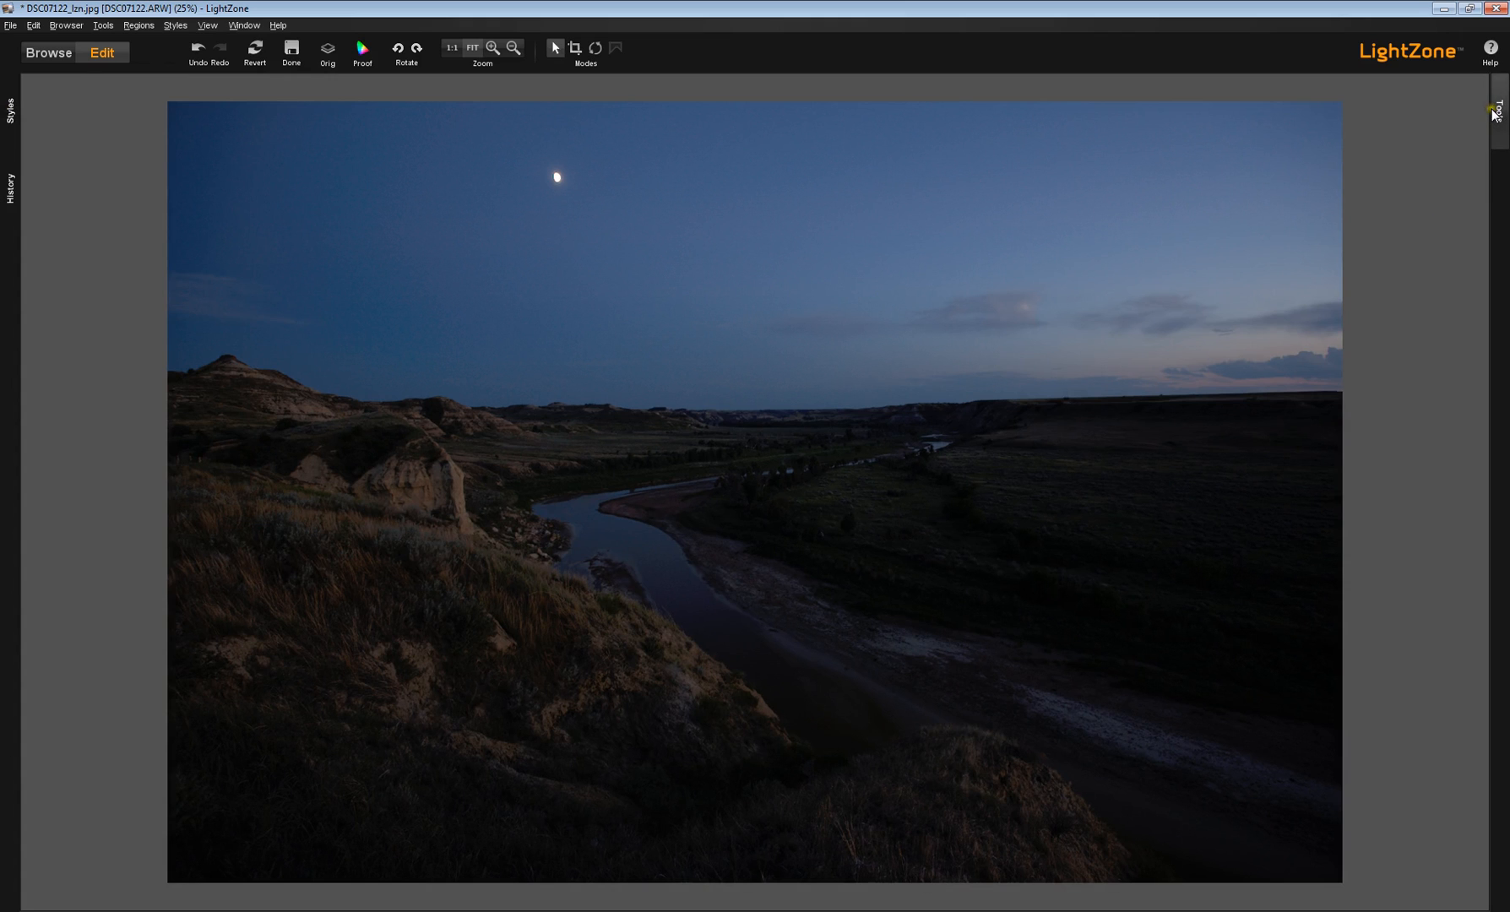
click(1496, 105)
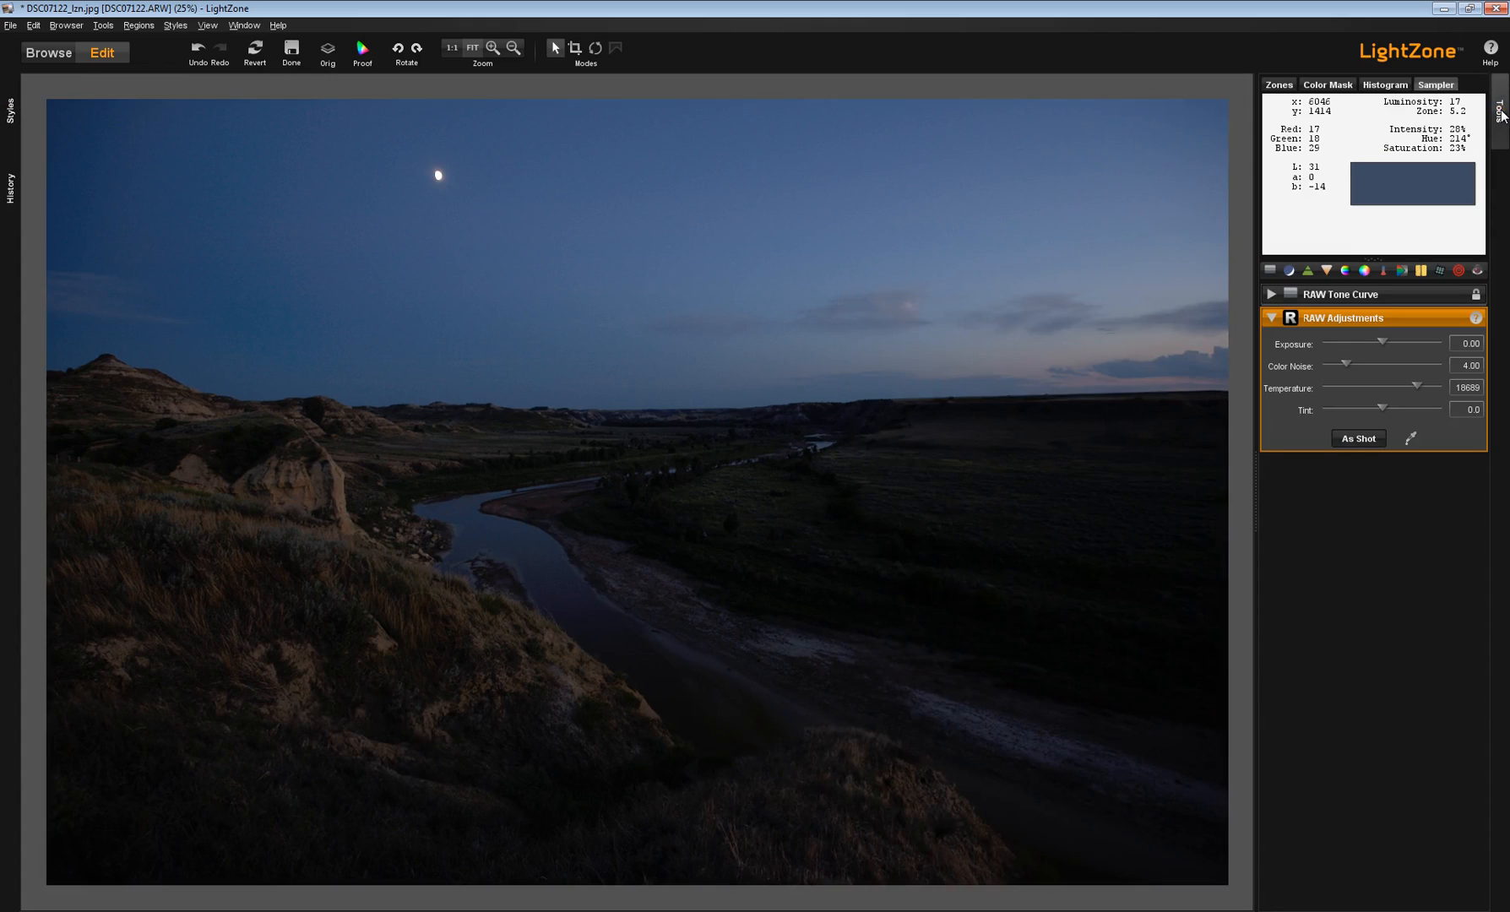
mouse_move(427, 279)
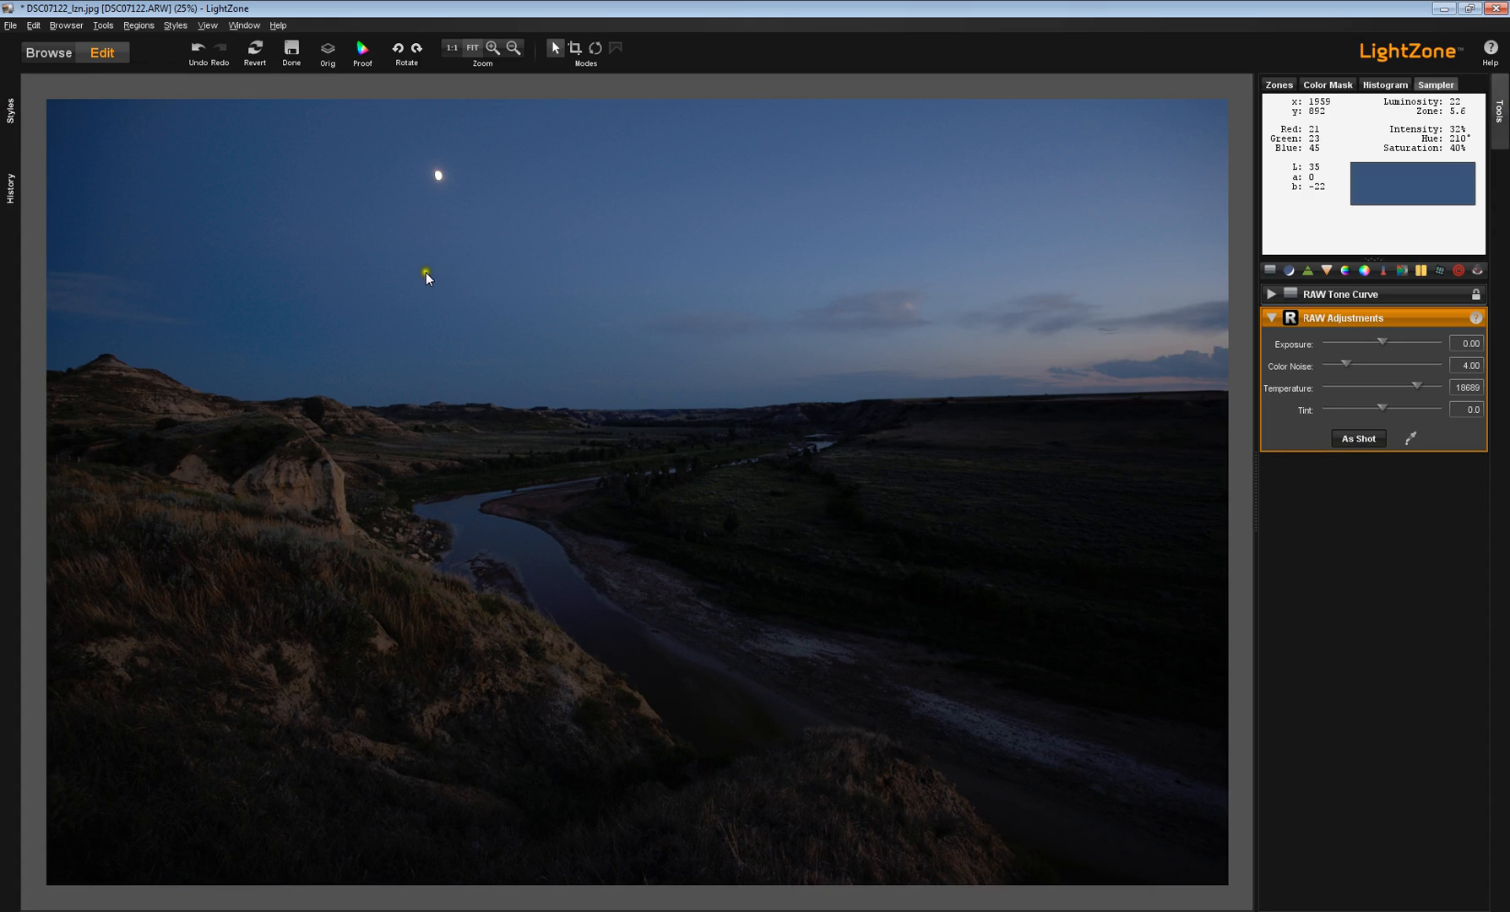
mouse_move(705, 72)
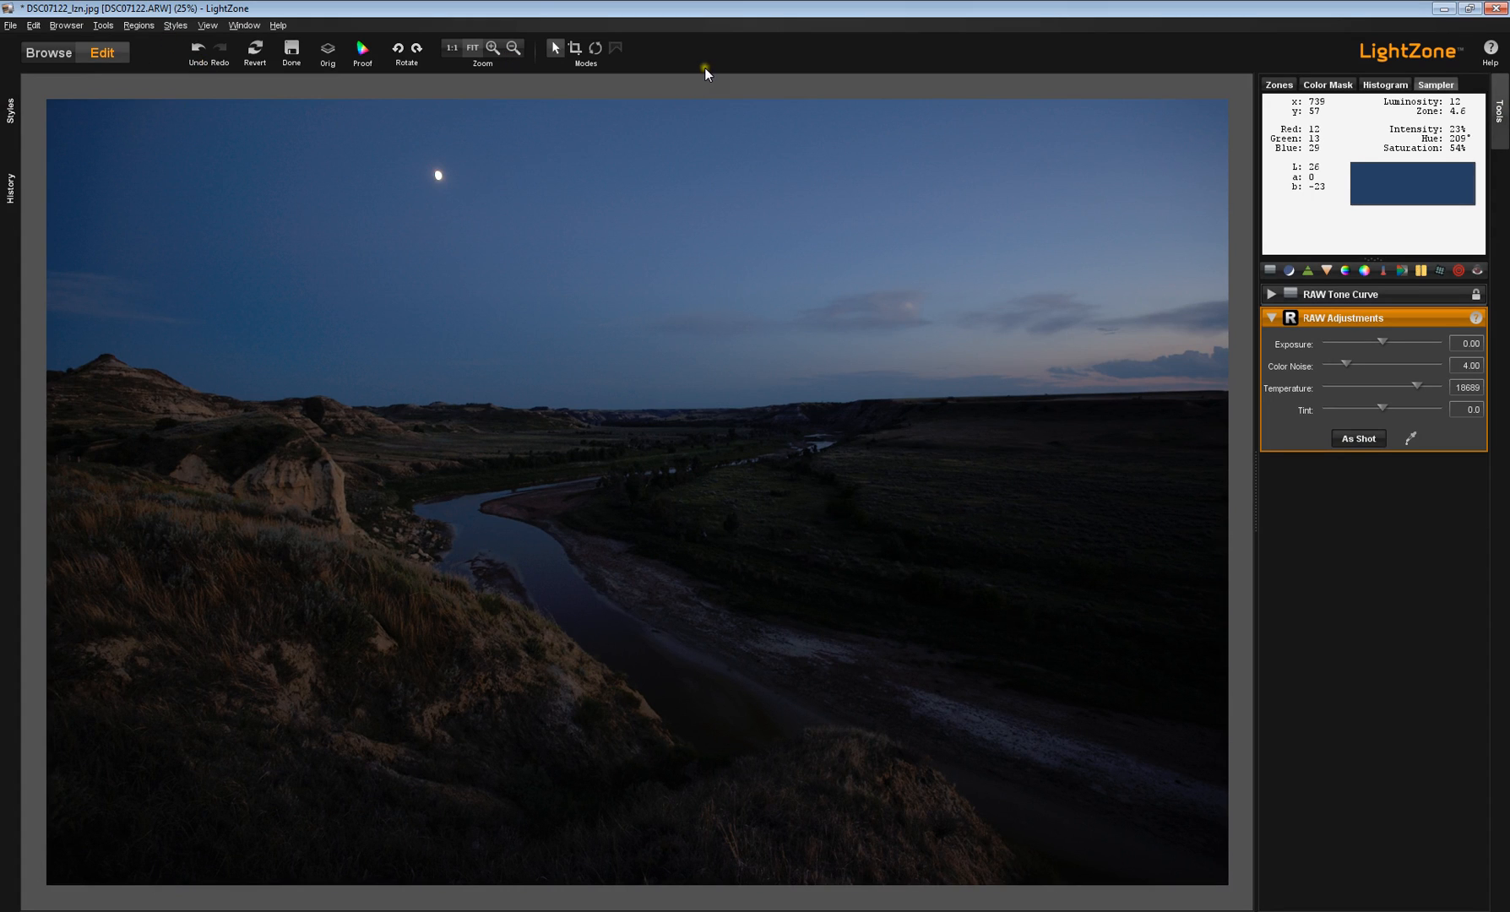
mouse_move(755, 70)
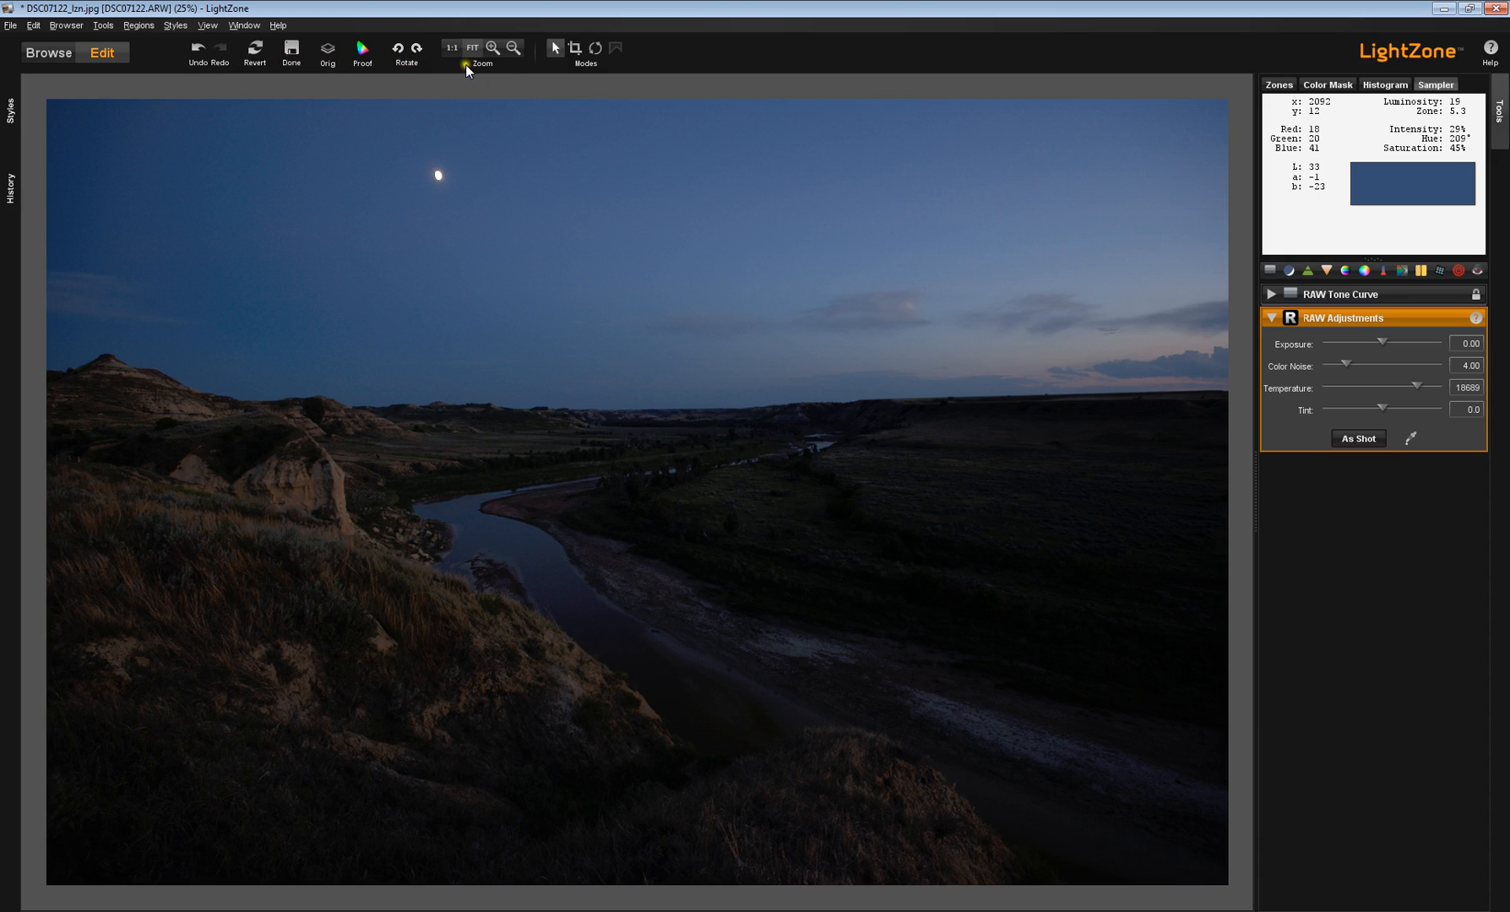
mouse_move(559, 50)
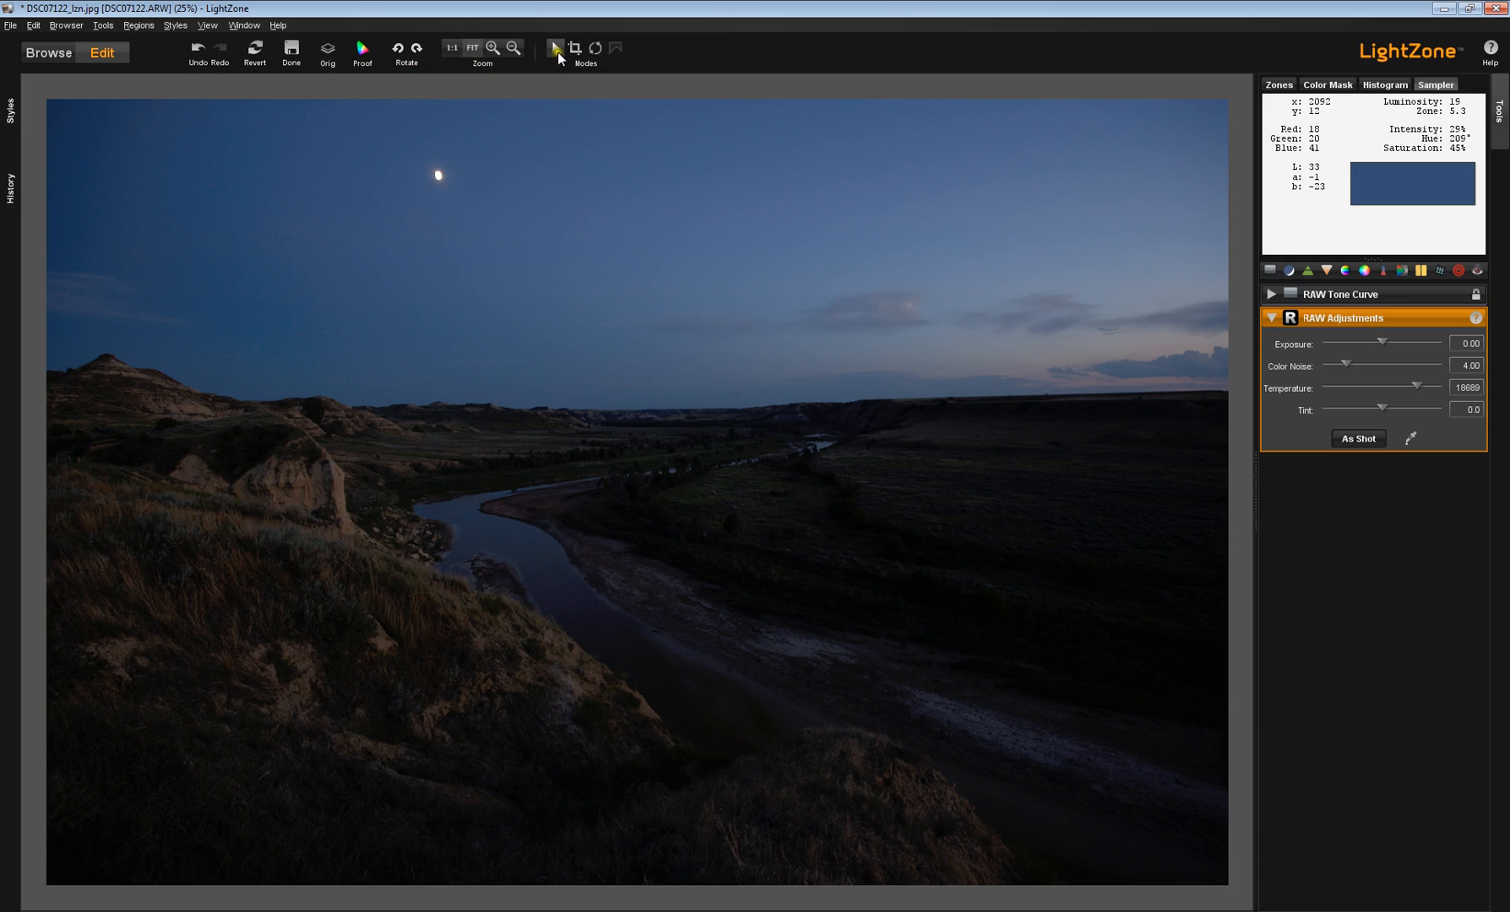
mouse_move(583, 68)
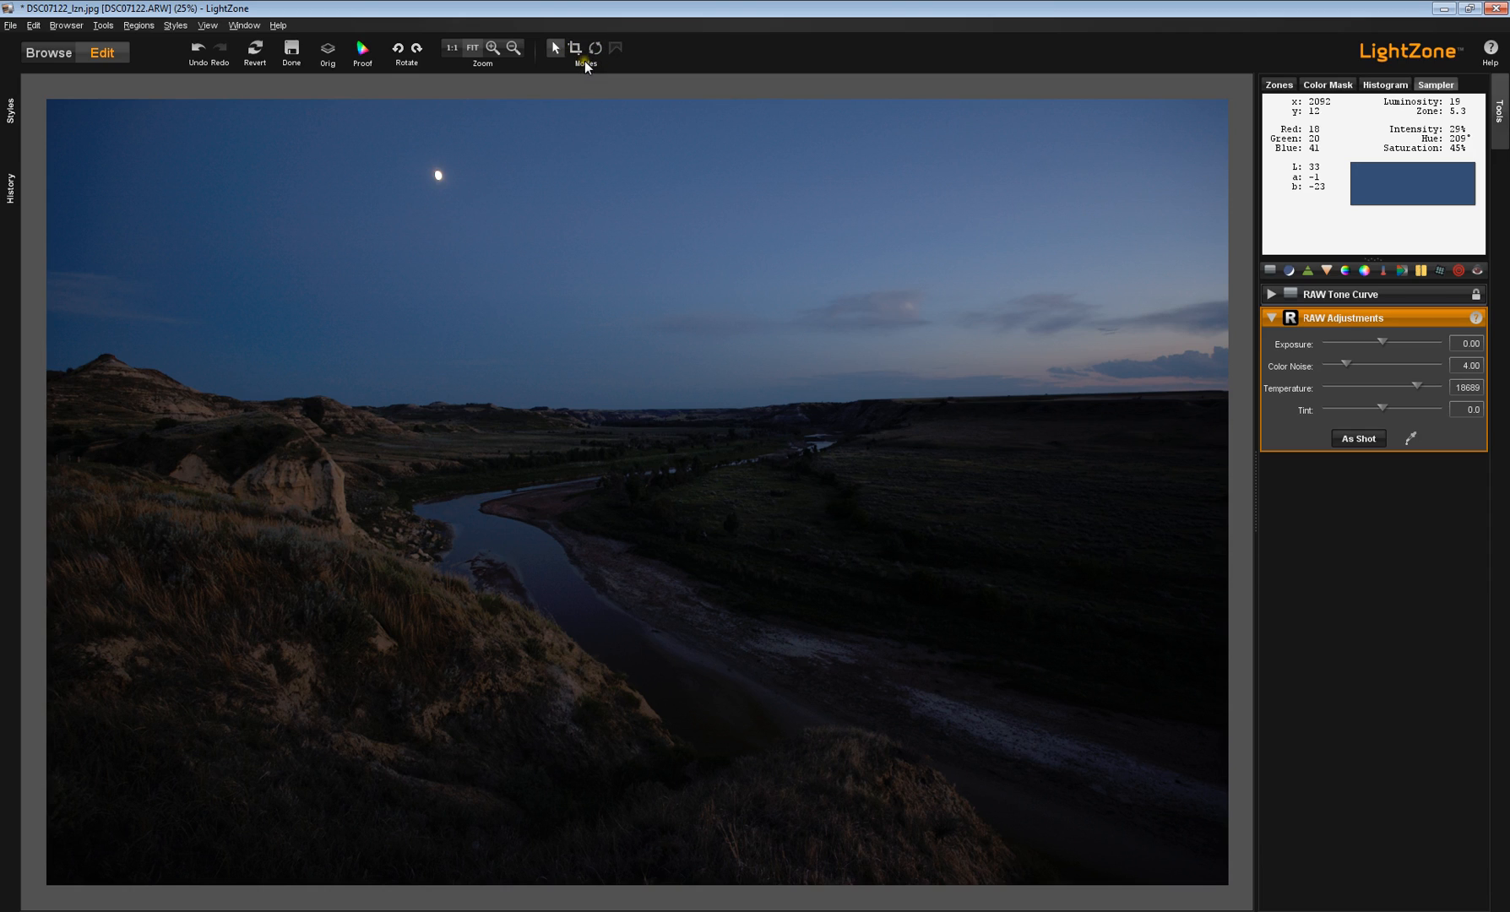
mouse_move(706, 58)
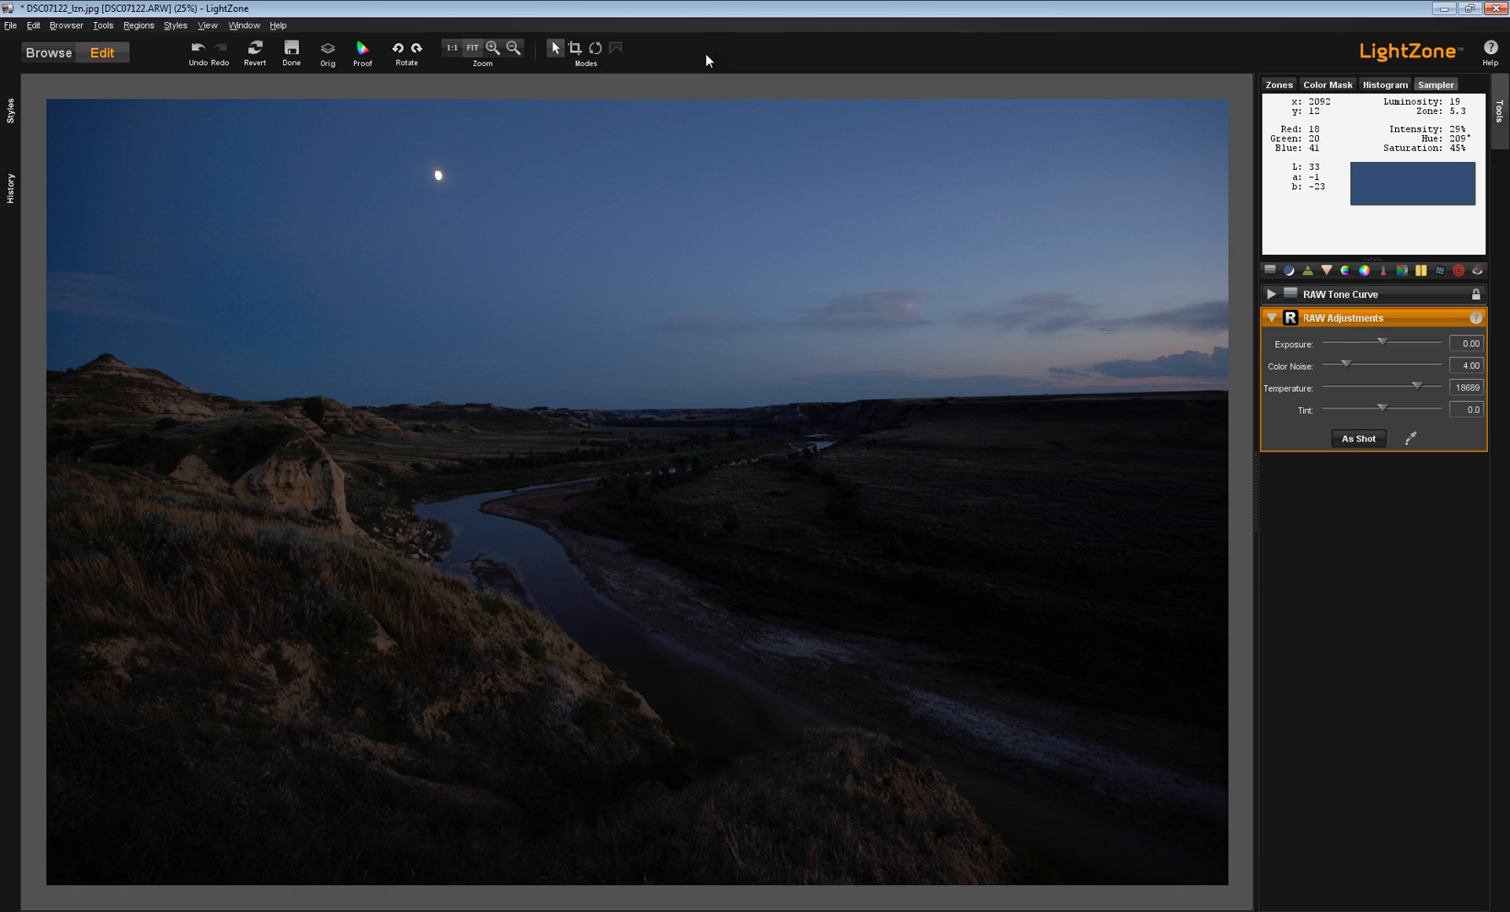
mouse_move(303, 30)
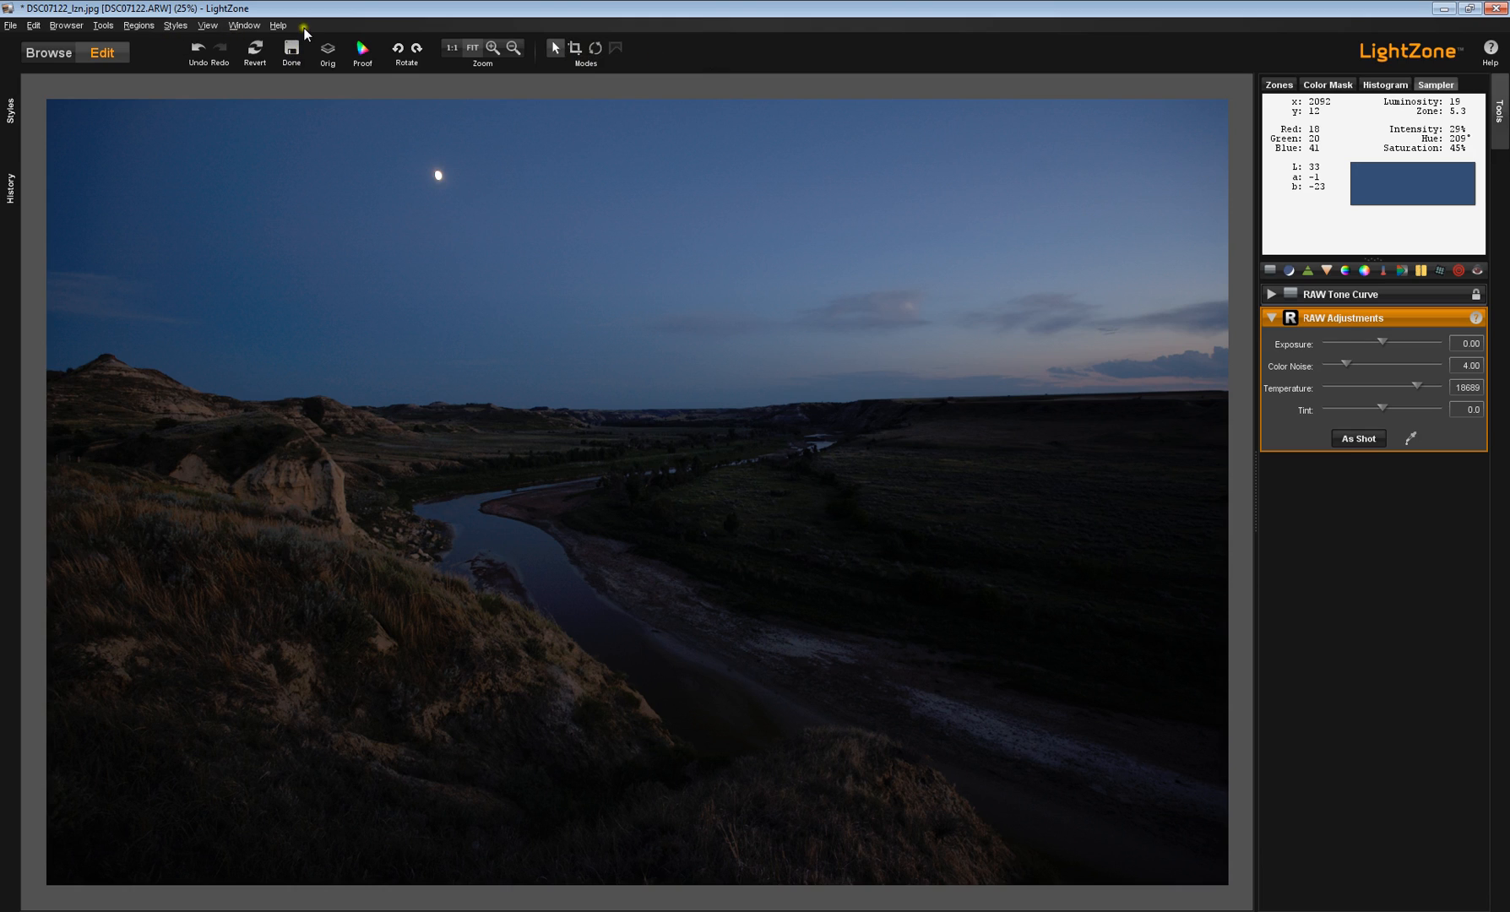
mouse_move(243, 25)
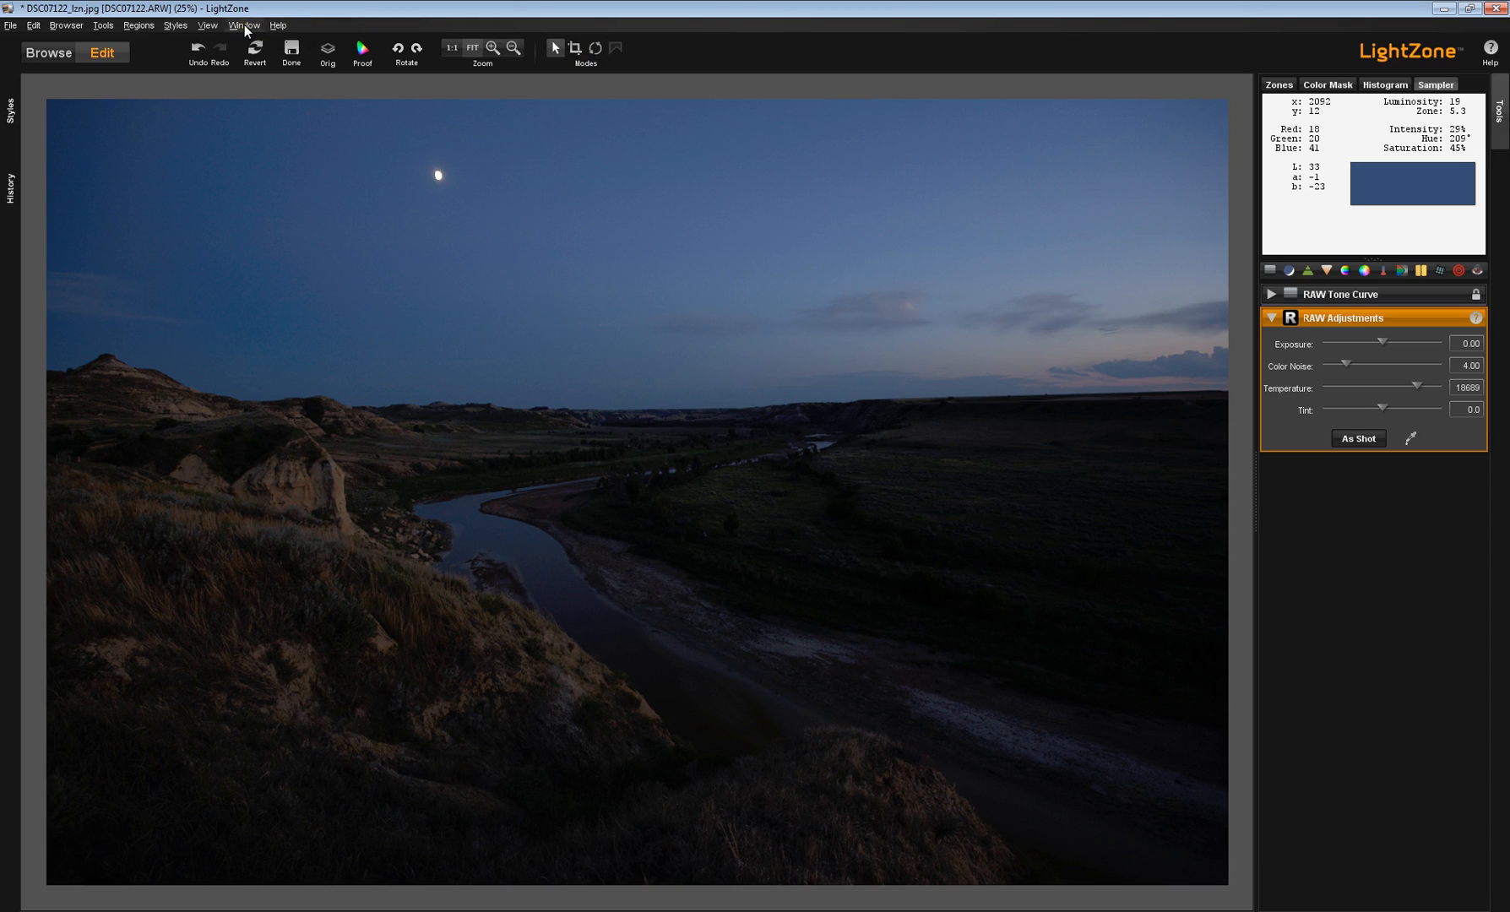
mouse_move(9, 29)
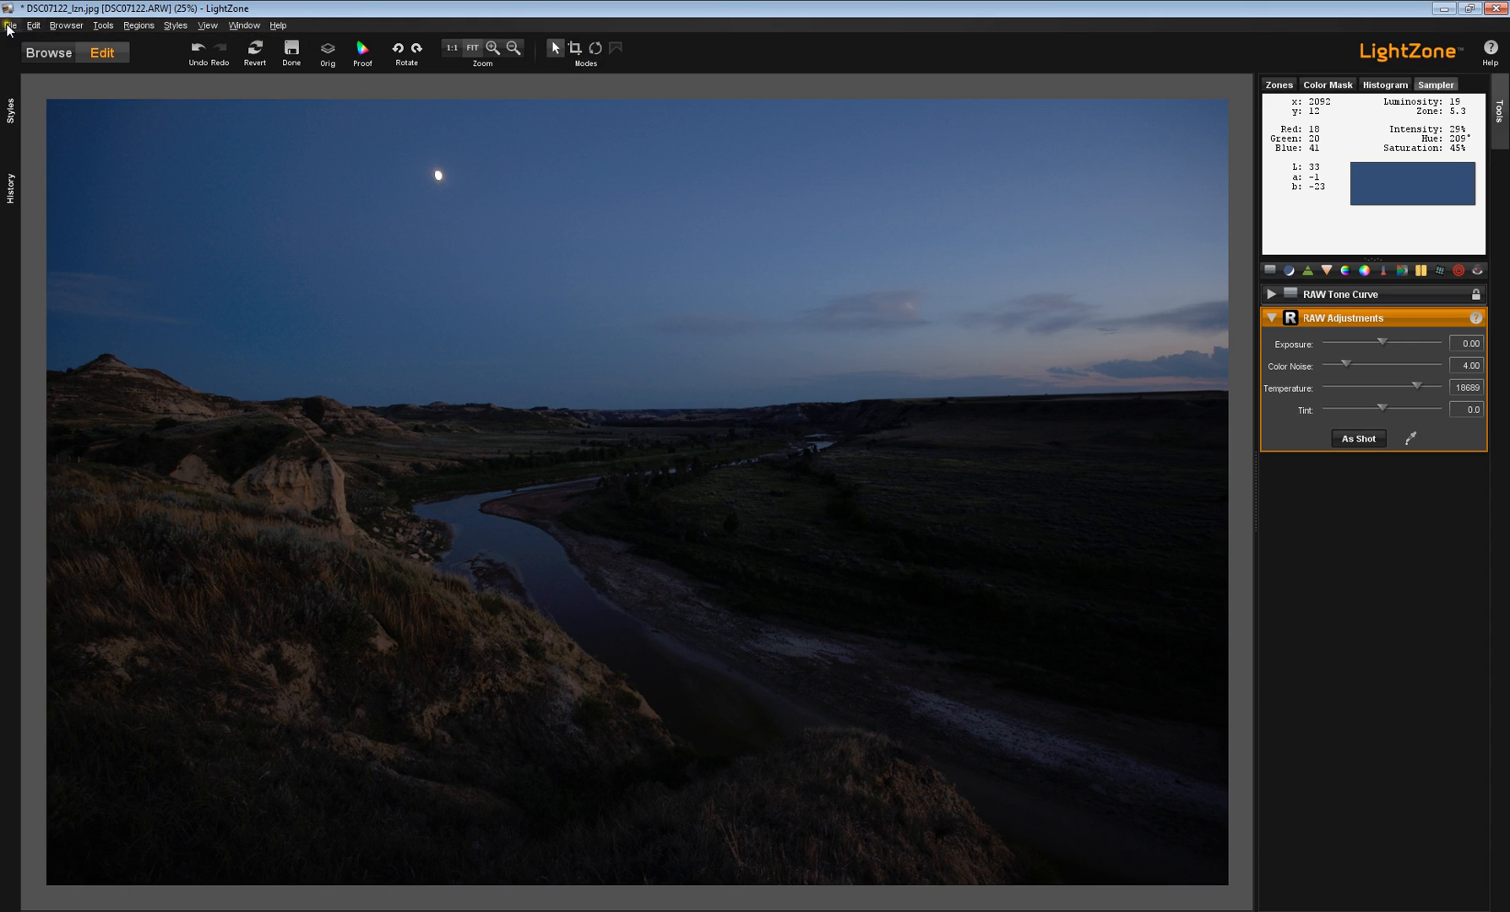
Step: Browse the Edit, Tools, Regions and Window menus, ending on the open Help menu
click(34, 24)
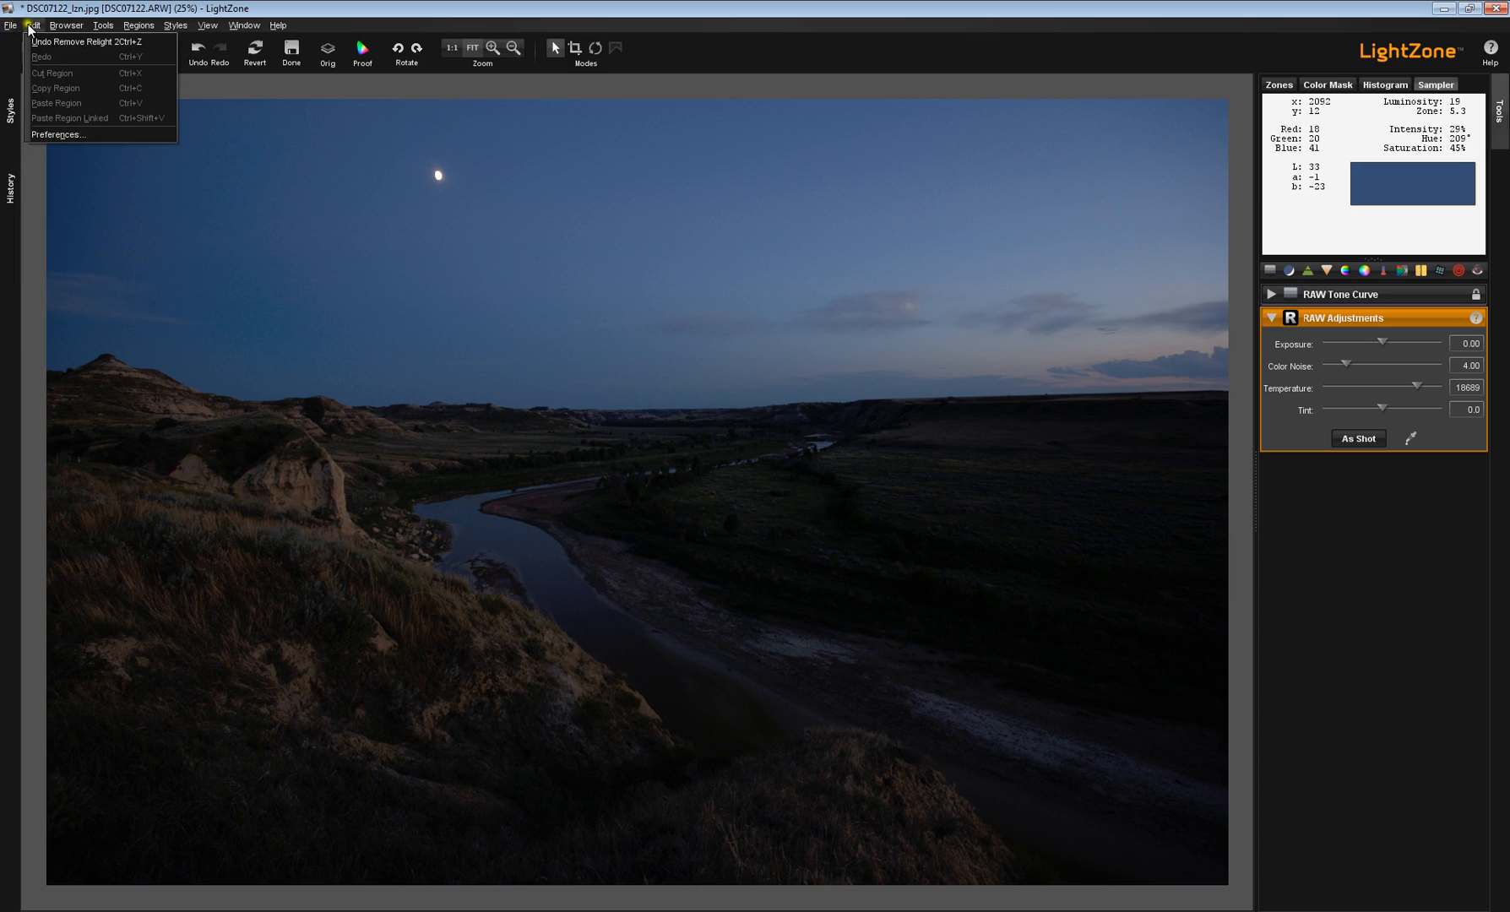
click(102, 24)
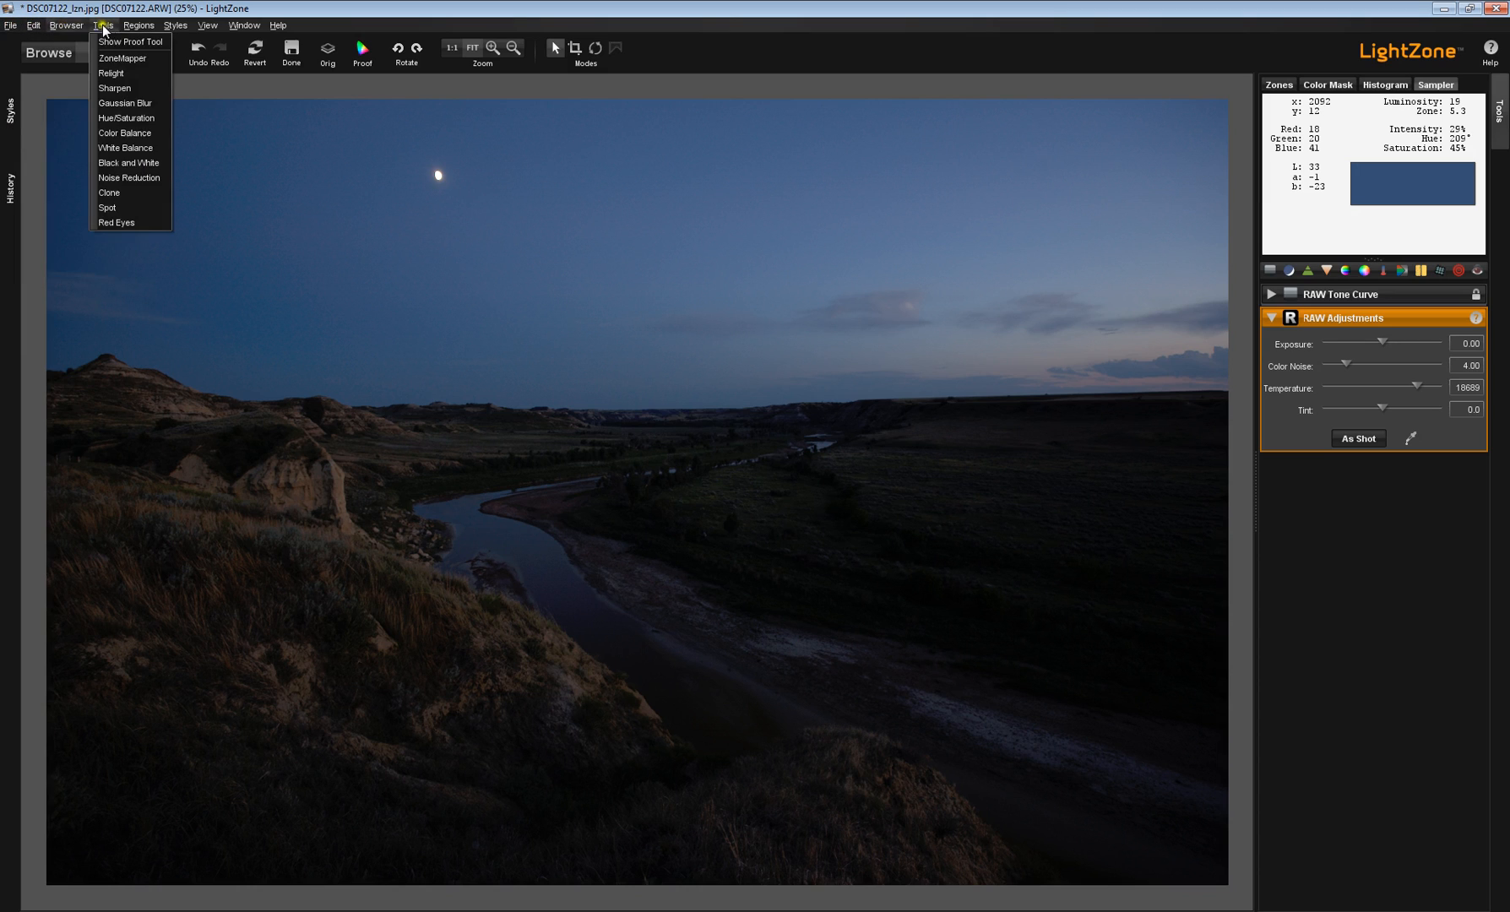
click(138, 25)
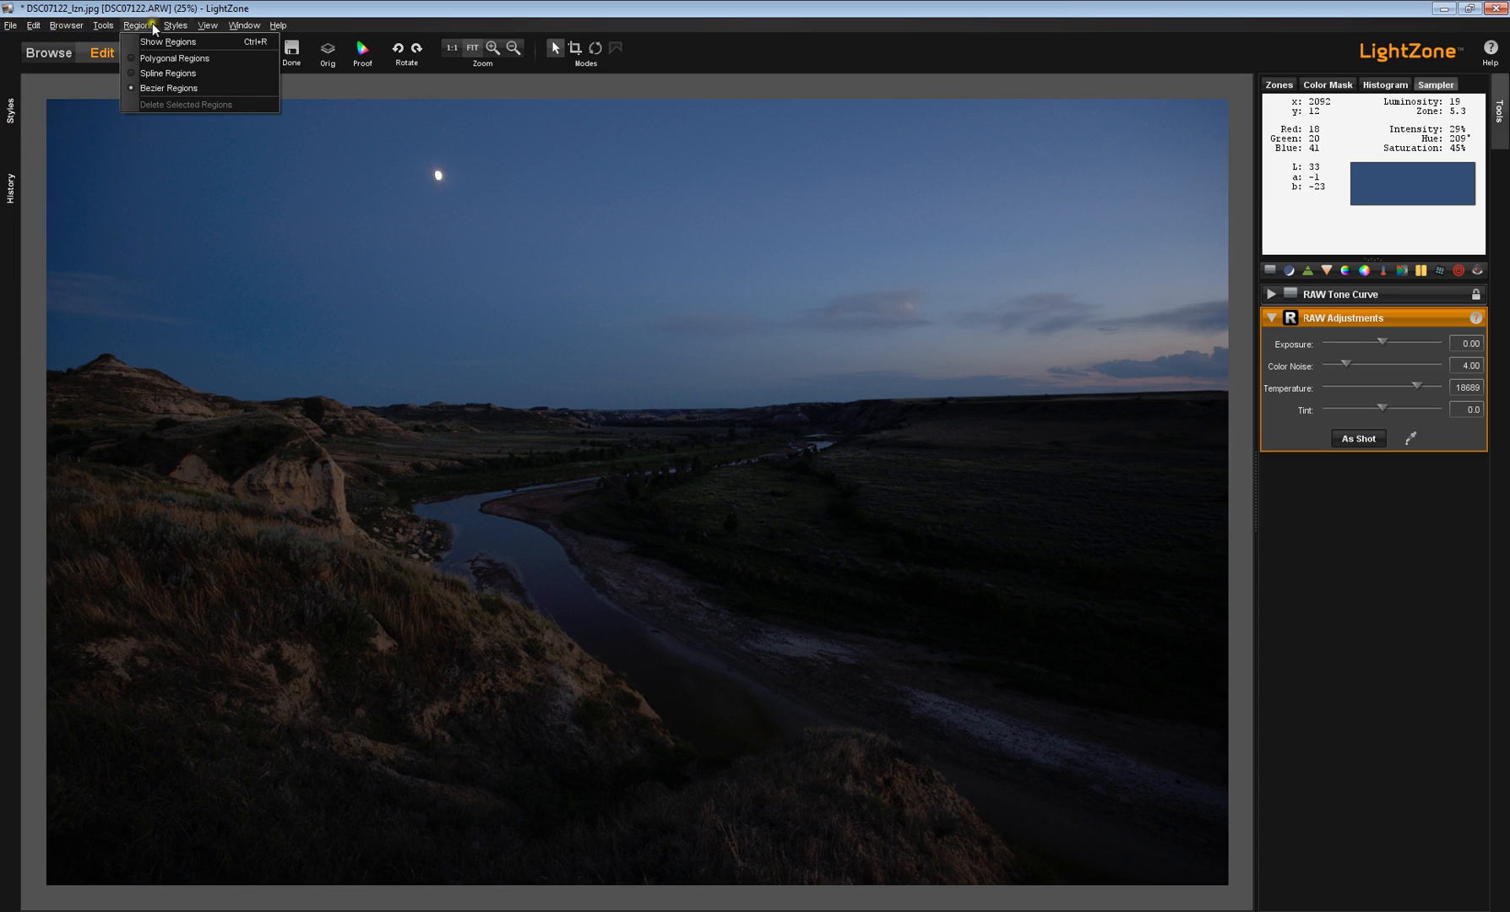
click(243, 25)
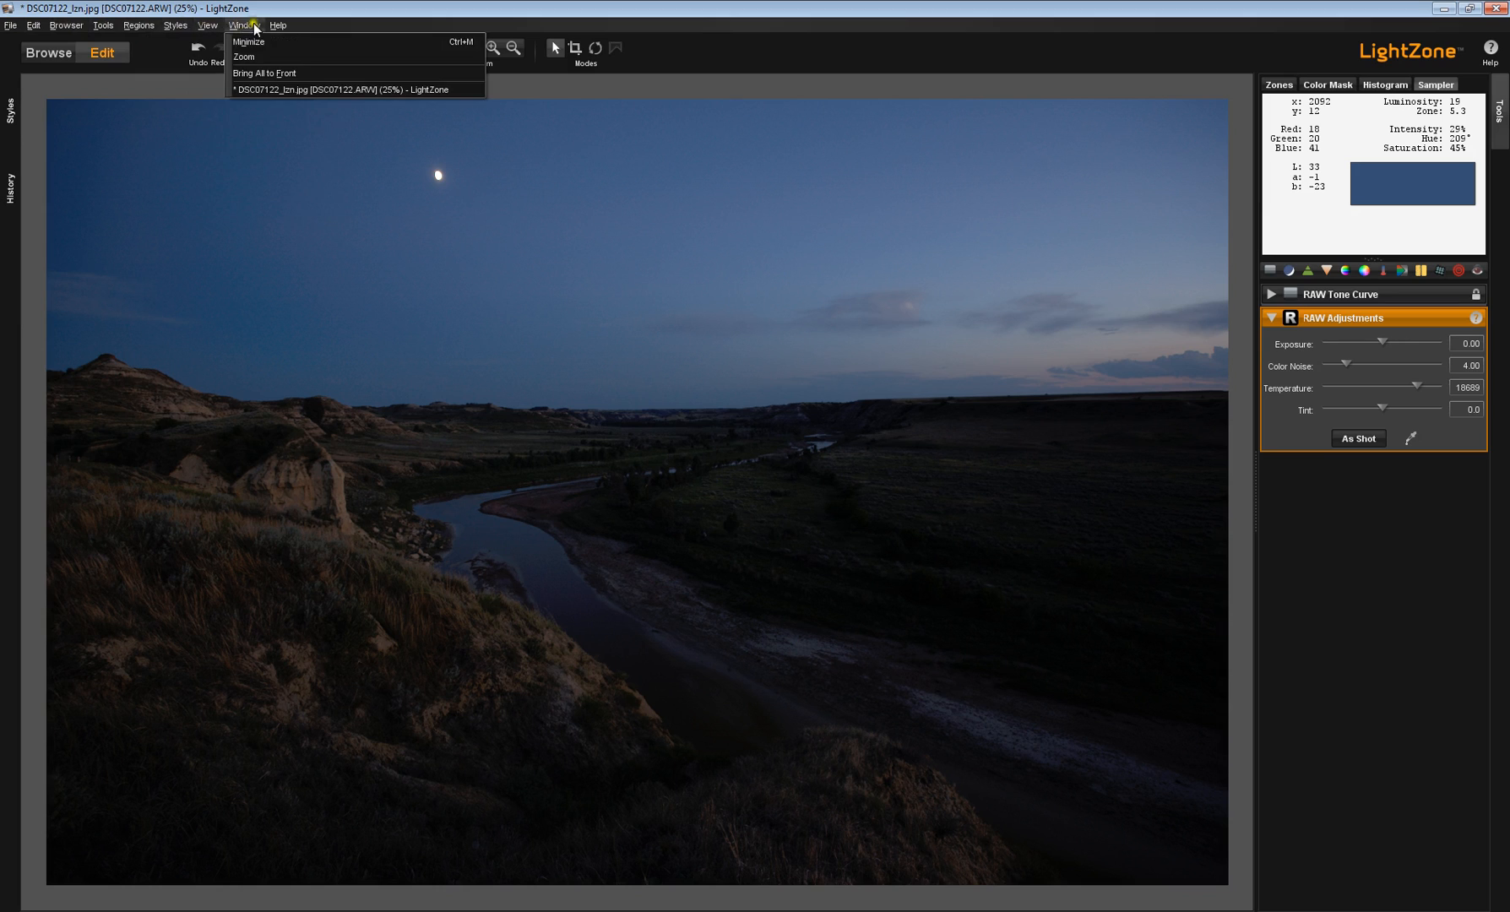
click(279, 25)
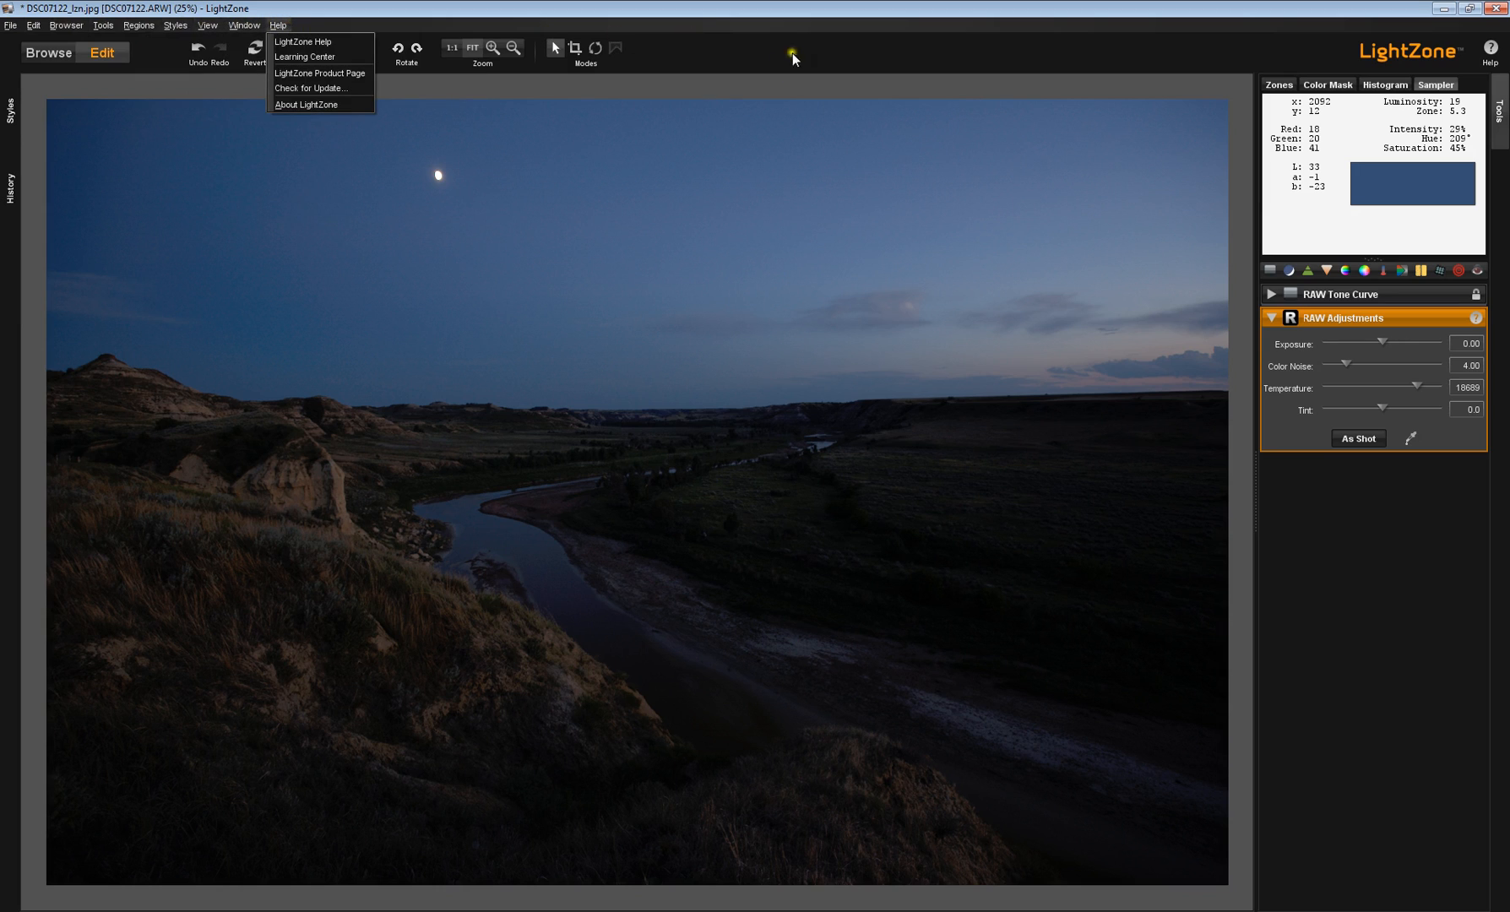
mouse_move(725, 247)
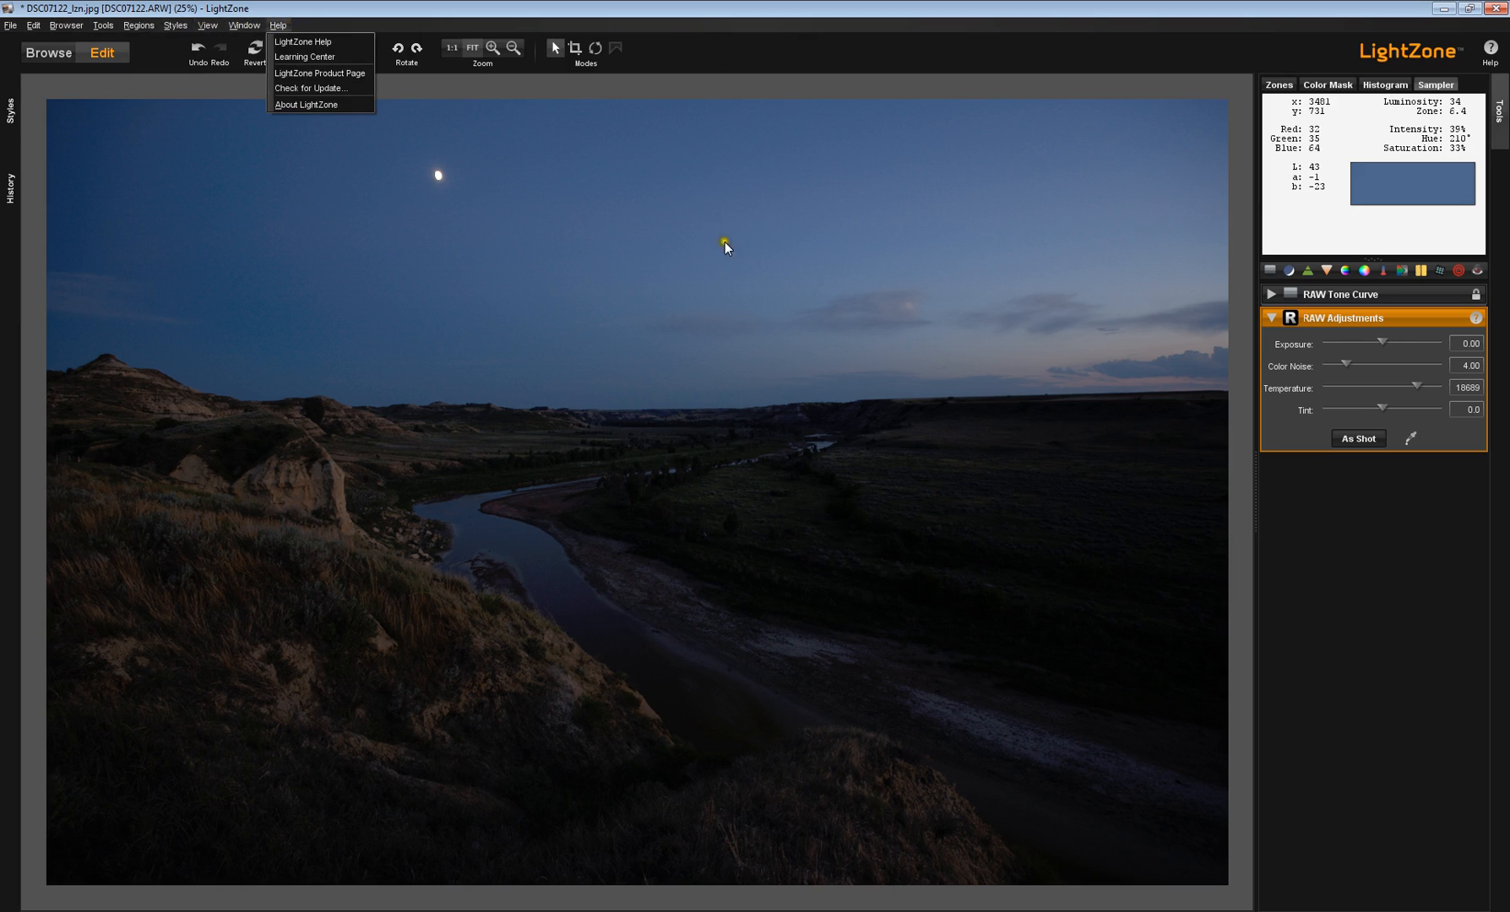
mouse_move(633, 448)
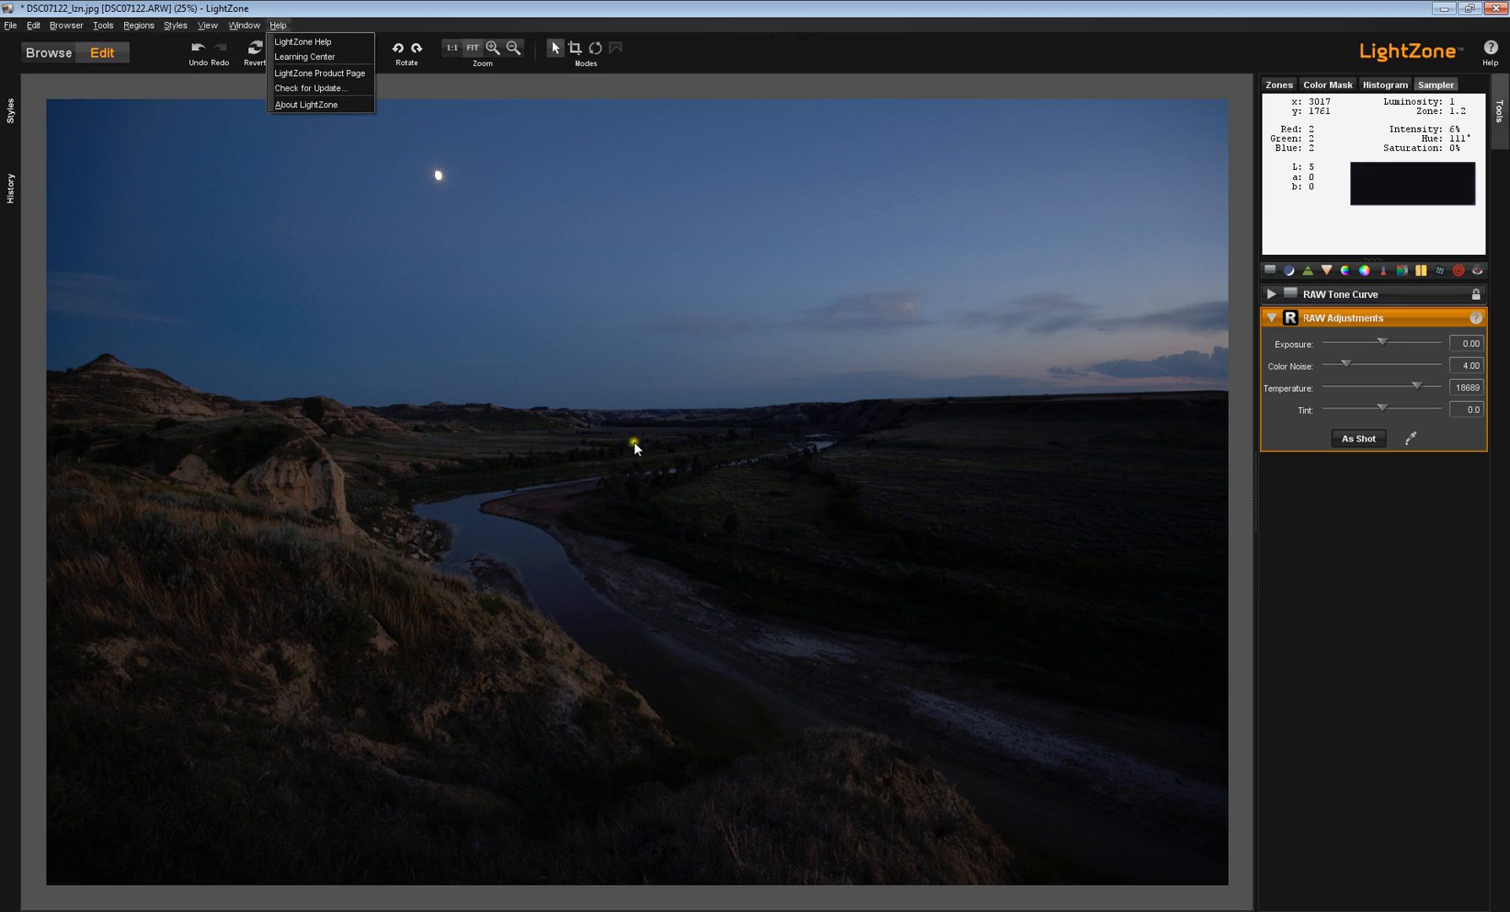
mouse_move(818, 475)
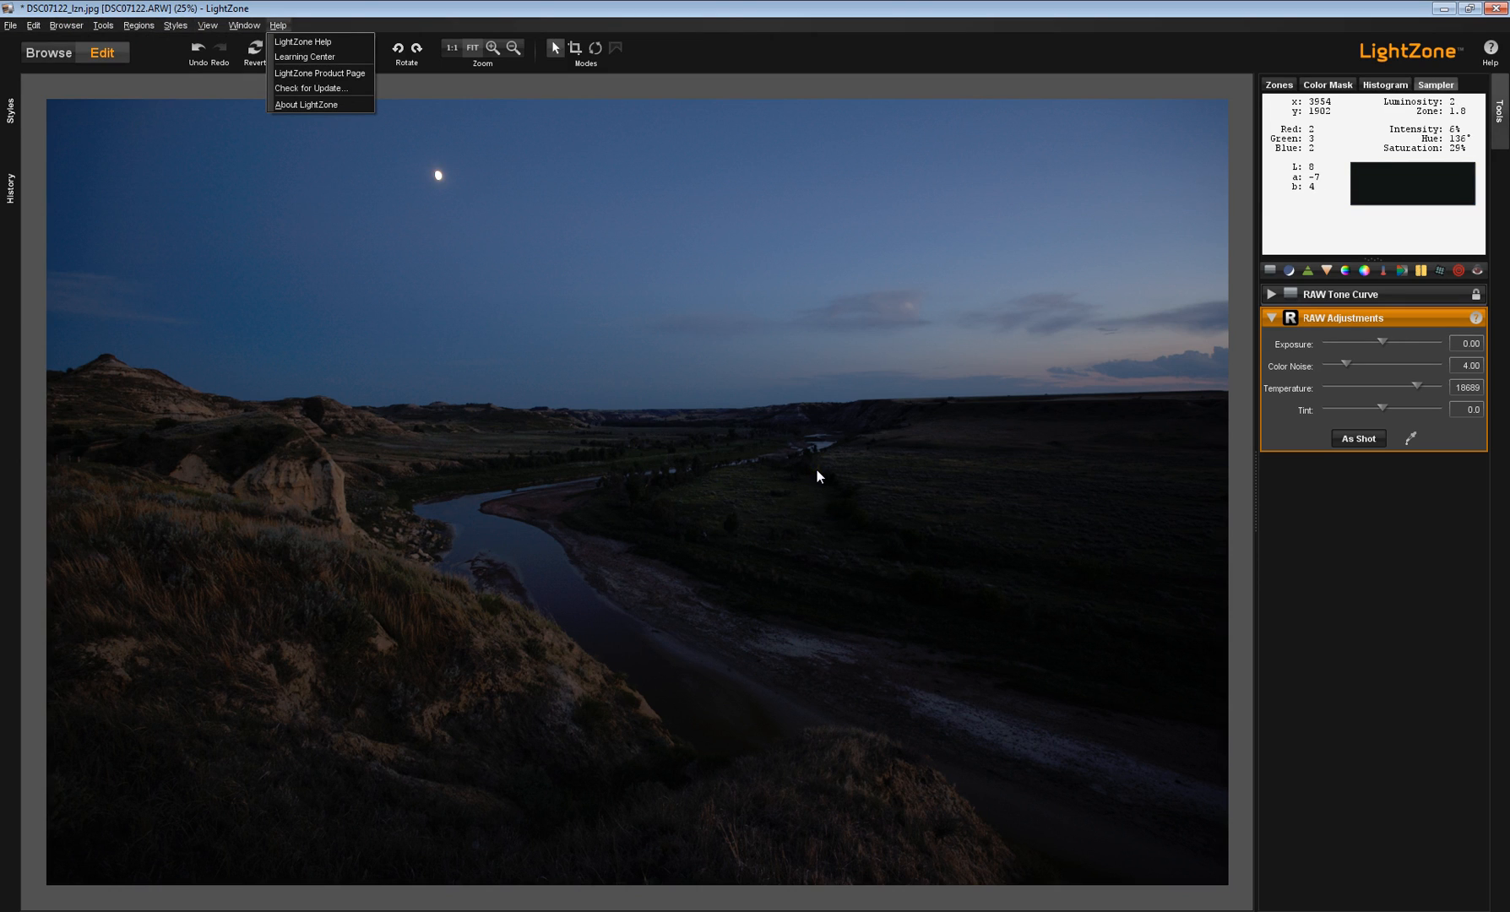